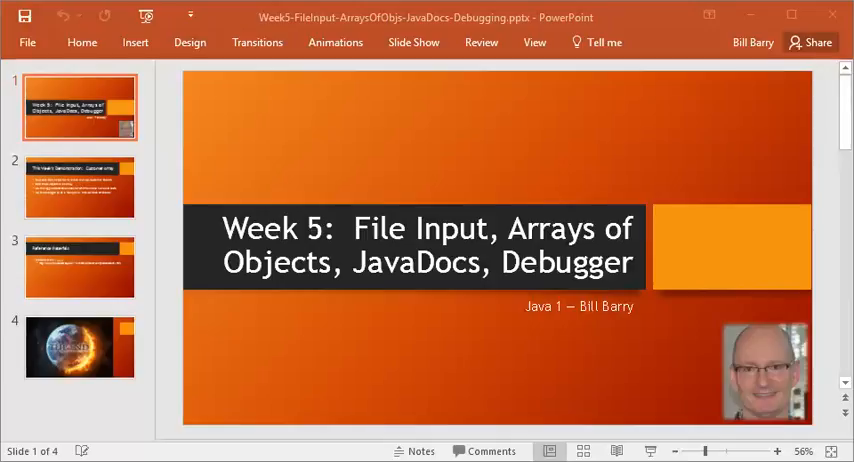
mouse_move(252, 152)
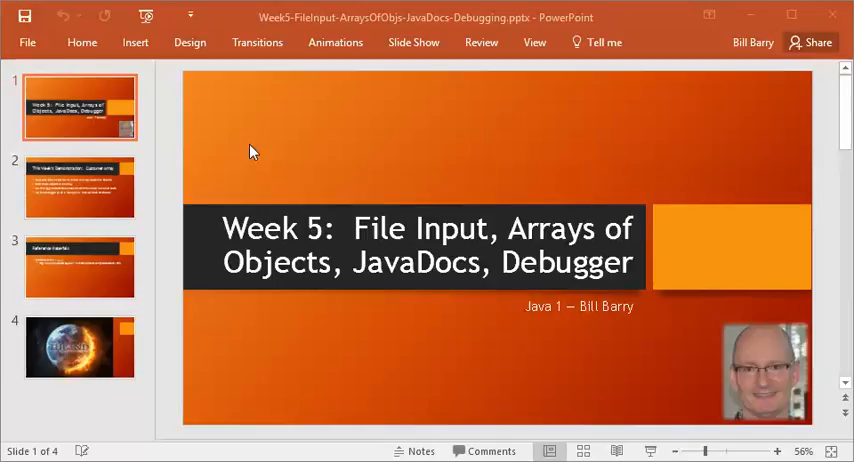
Open the Main class editor from the CustArray project window
click(79, 187)
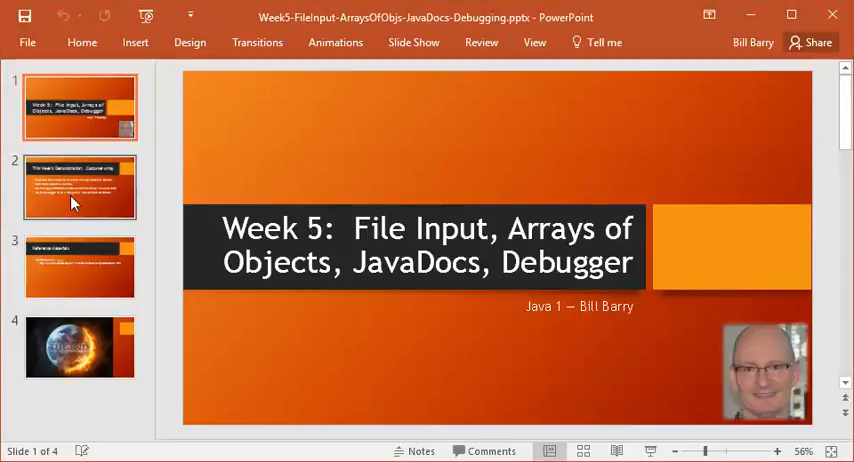
click(79, 187)
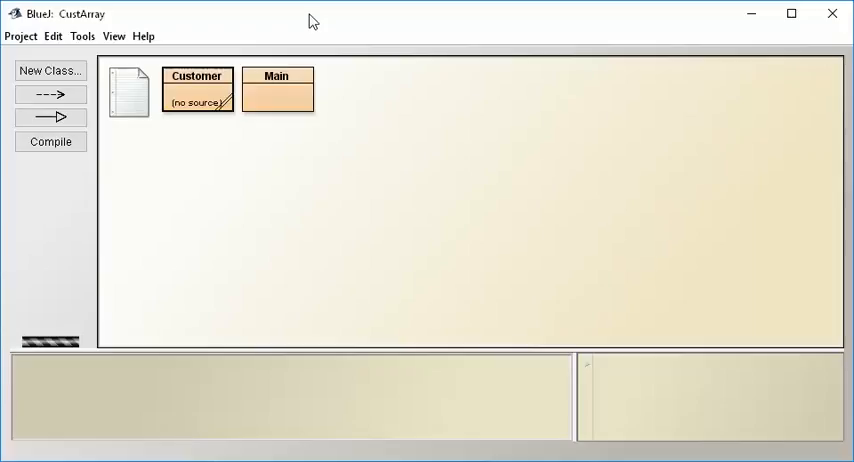
mouse_move(199, 113)
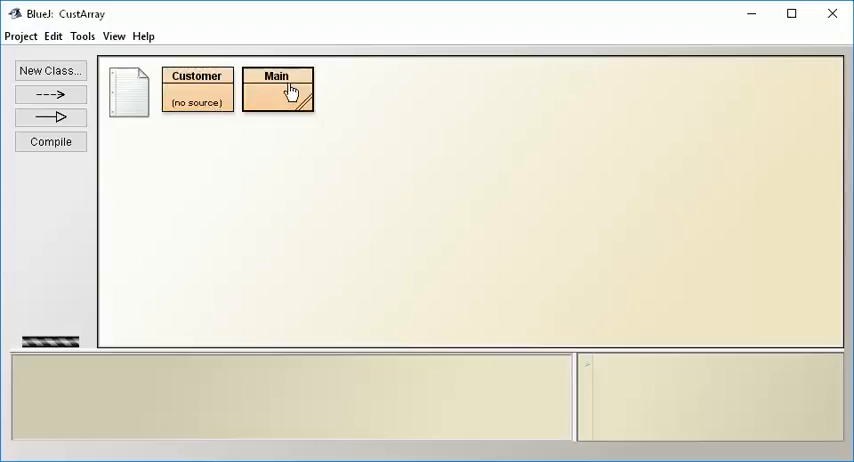
double_click(277, 90)
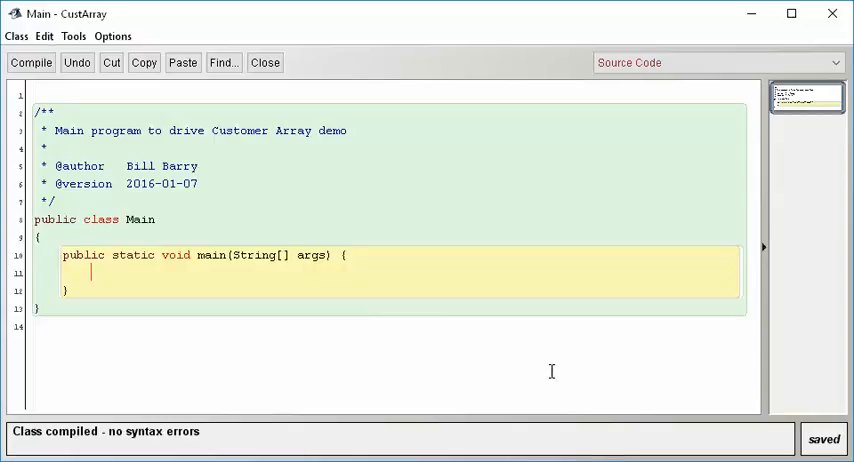
Write comments 'Read data from file', 'Create objects and store them', 'Prove we have access to objects' in main
text(//)
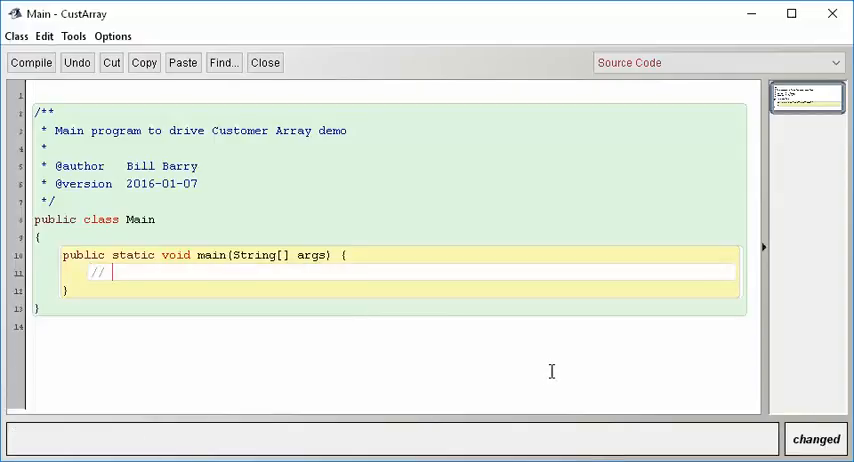
text(Rrea)
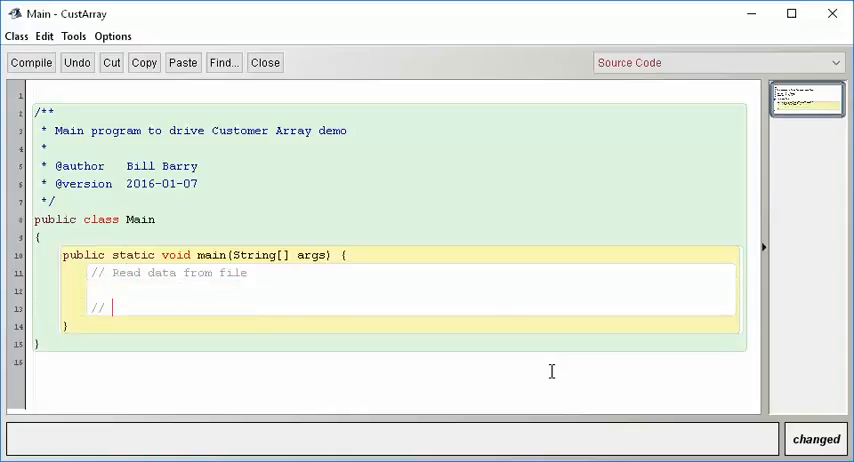
text(Create objects and store them)
text(// Prove we have acc)
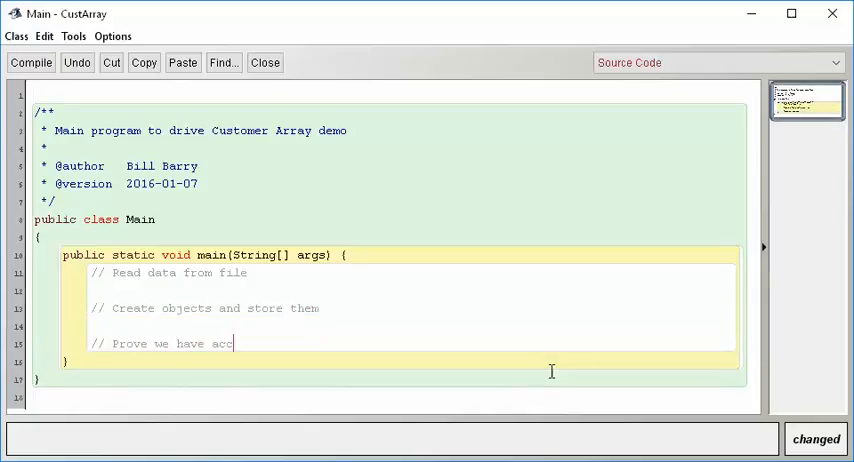
text(ess to obje)
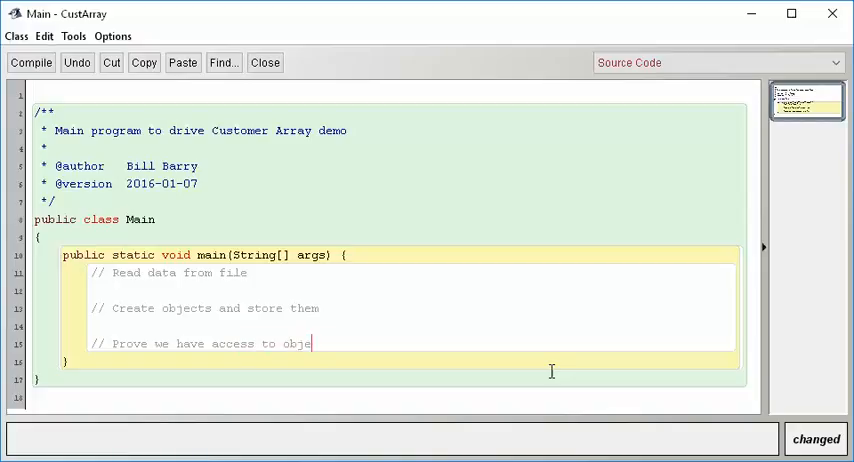
text(cts)
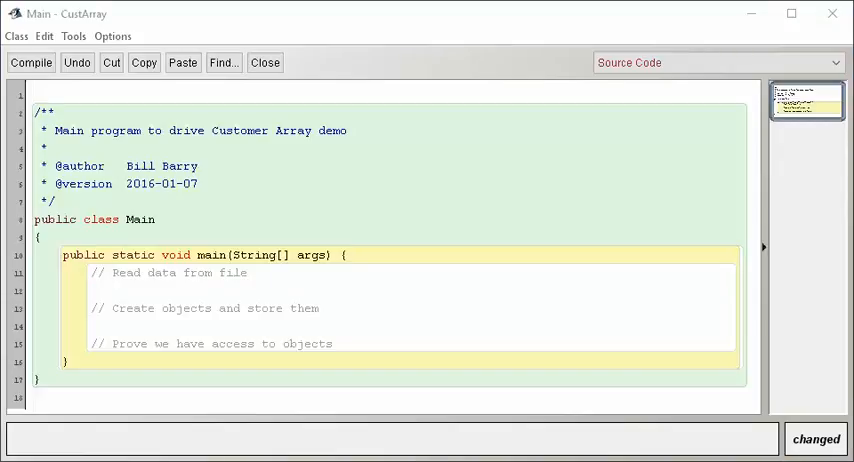
mouse_move(773, 363)
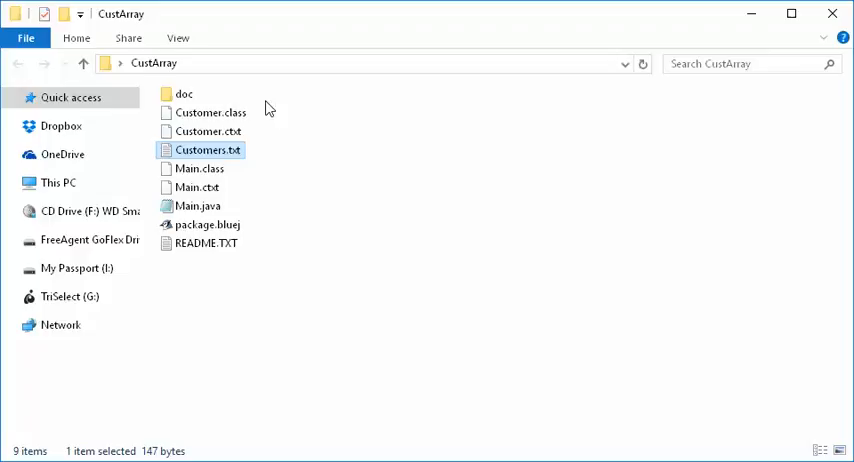
mouse_move(248, 164)
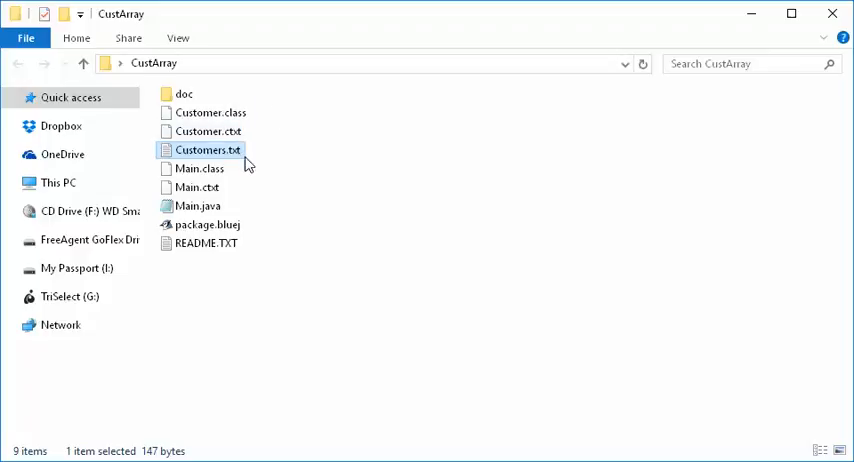
mouse_move(243, 193)
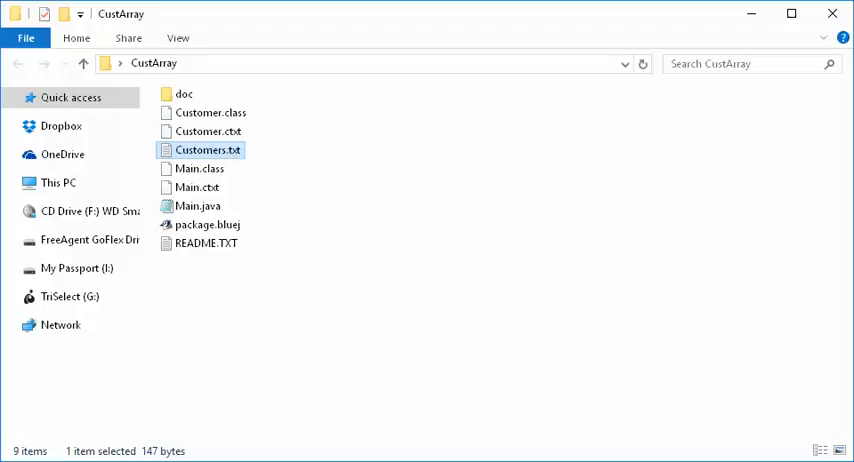
View Customers.txt in Notepad: count 5, then tab-separated balance, age and full name
double_click(208, 149)
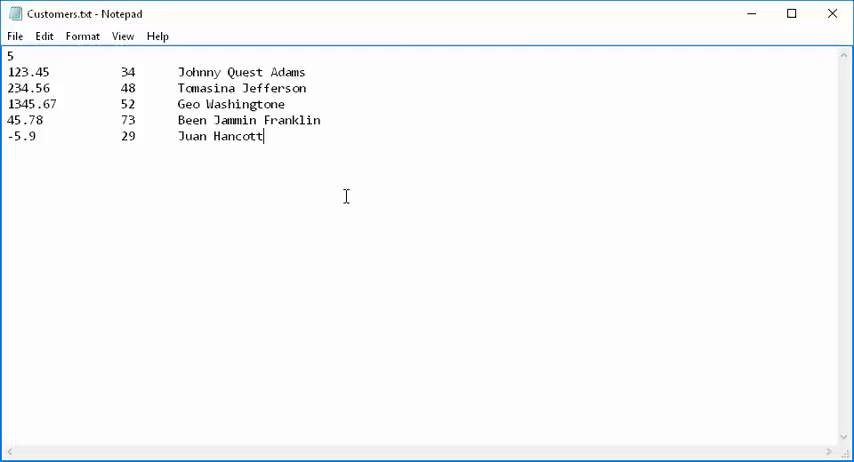
mouse_move(61, 77)
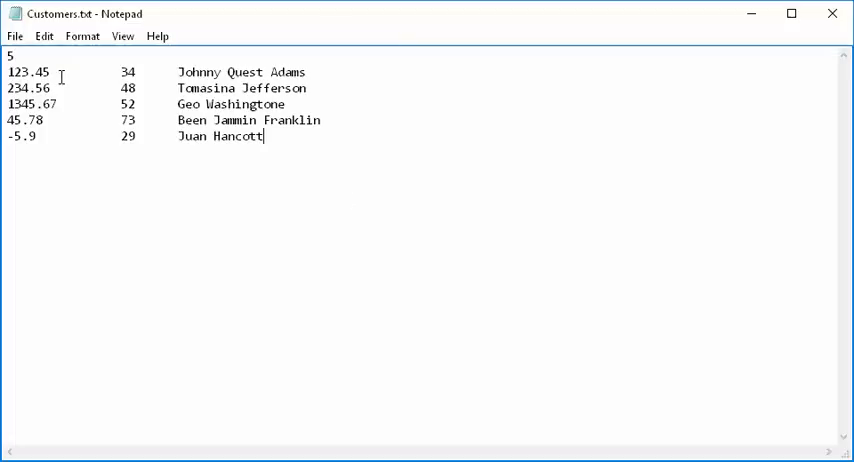
drag(58, 72, 116, 72)
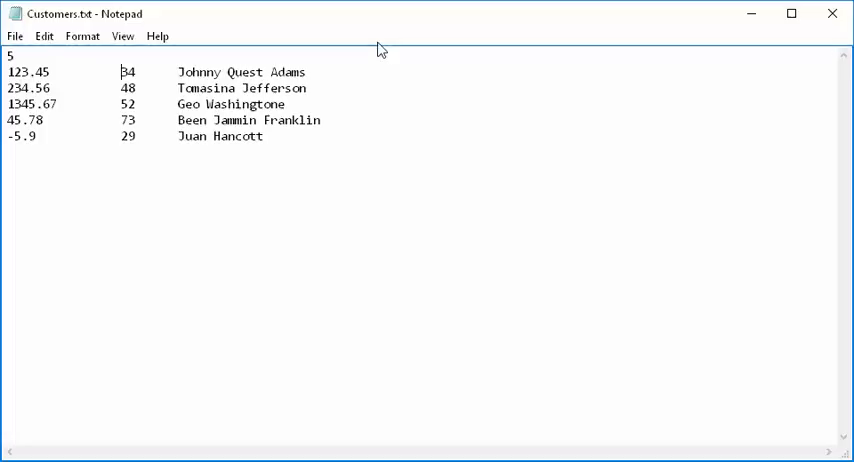
mouse_move(380, 46)
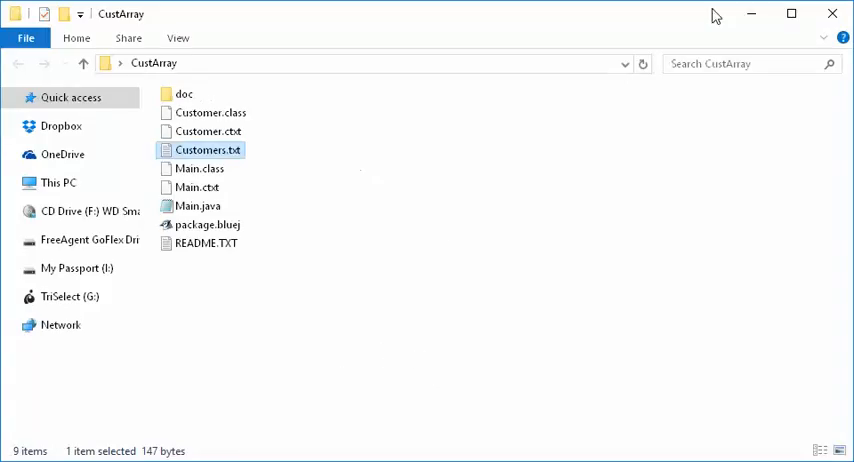
Bring back the BlueJ Main editor showing the three outline comments
double_click(198, 205)
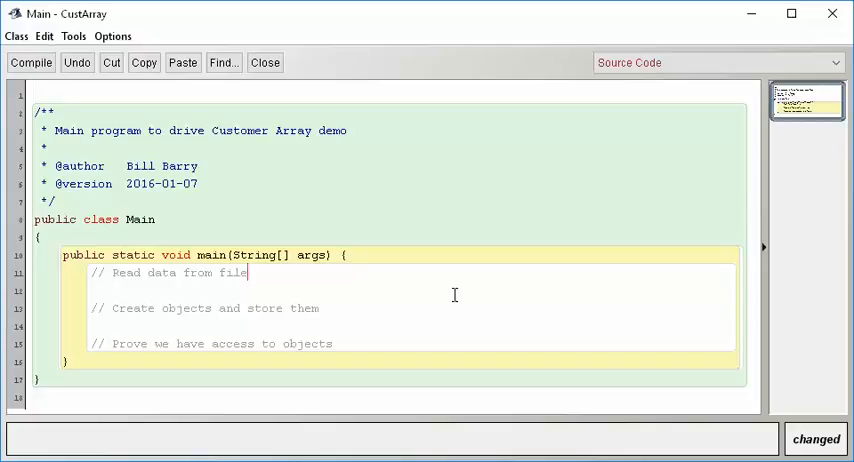
Declare inFile as new File("customers.txt") inside main
text(File)
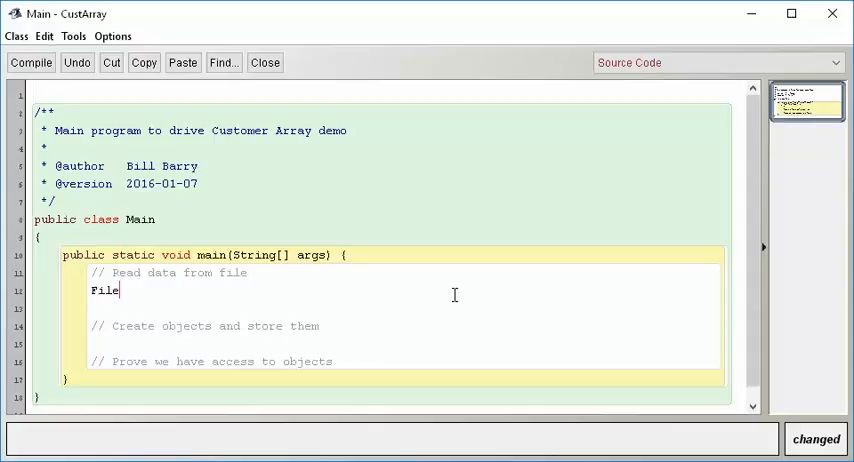
text(in)
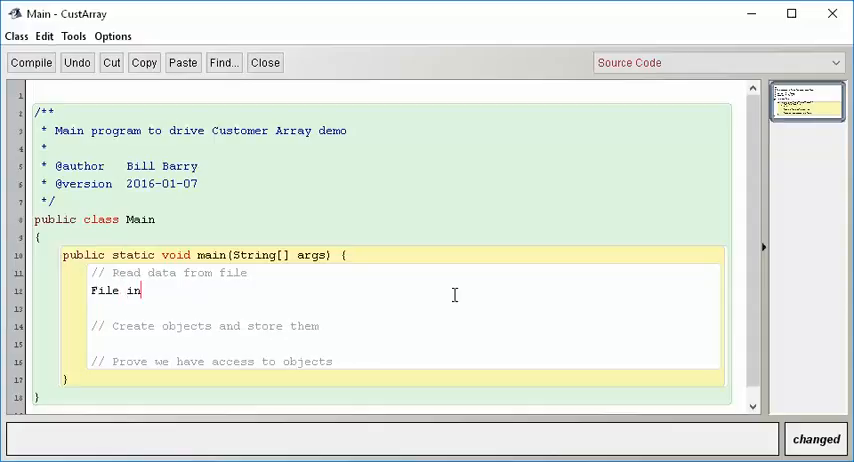
text(File =)
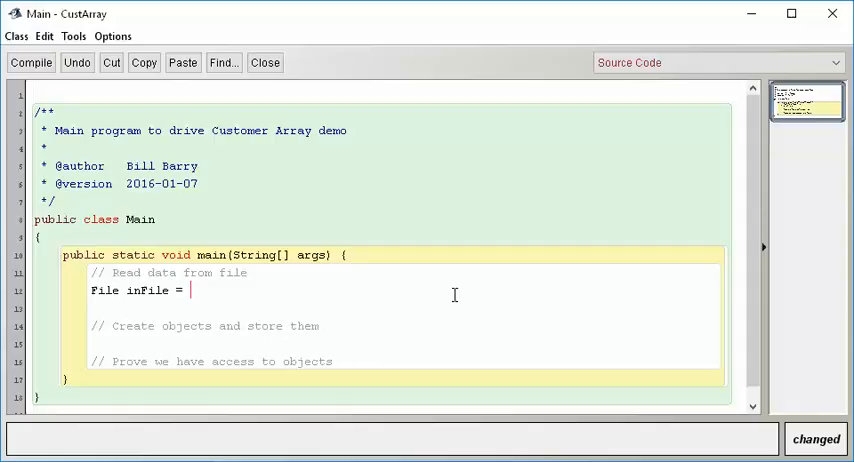
text(new)
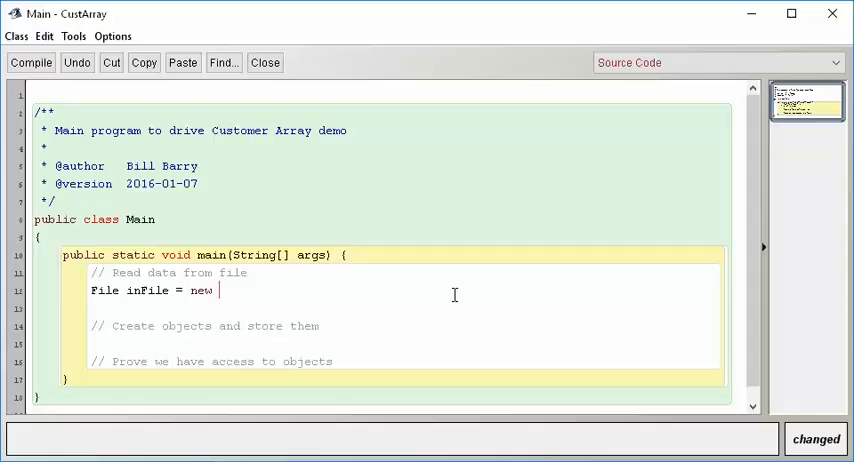
text(Fil)
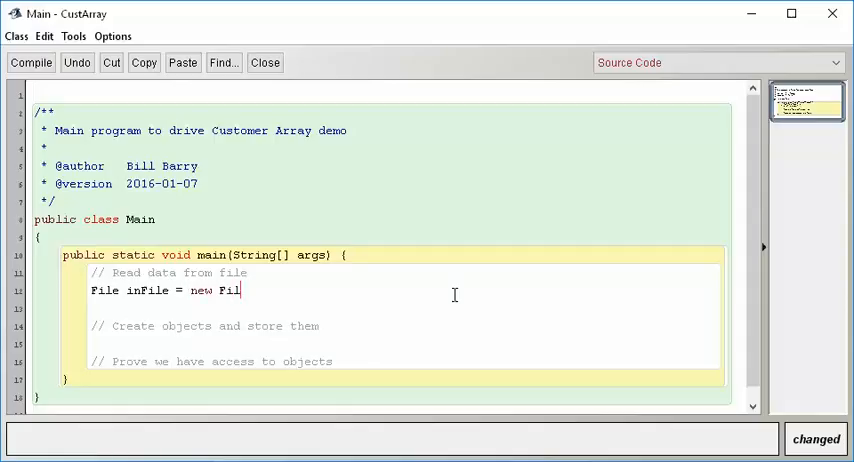
text(e(")
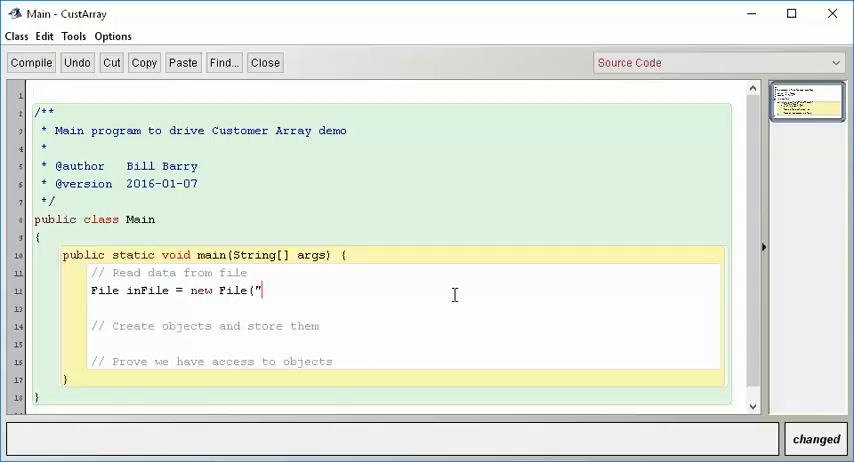
text(customers.)
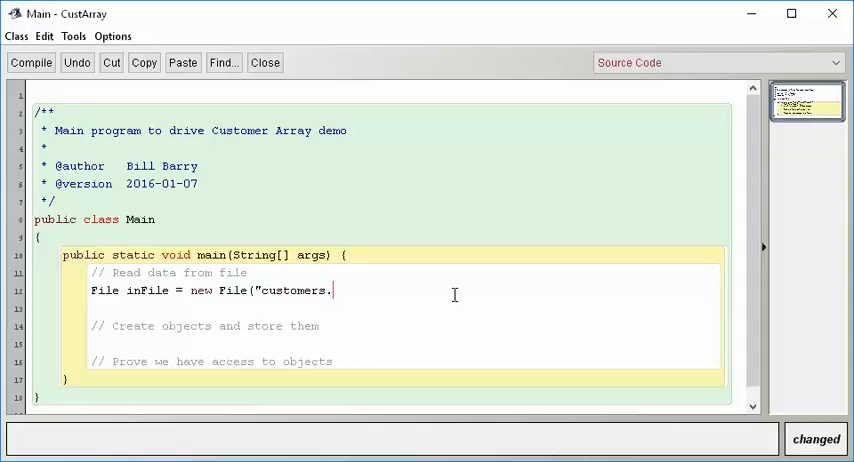
text(txt"))
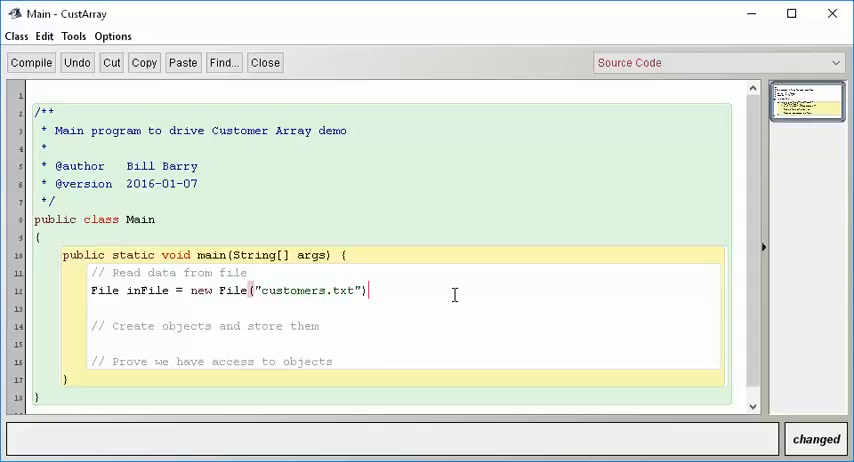
text(;)
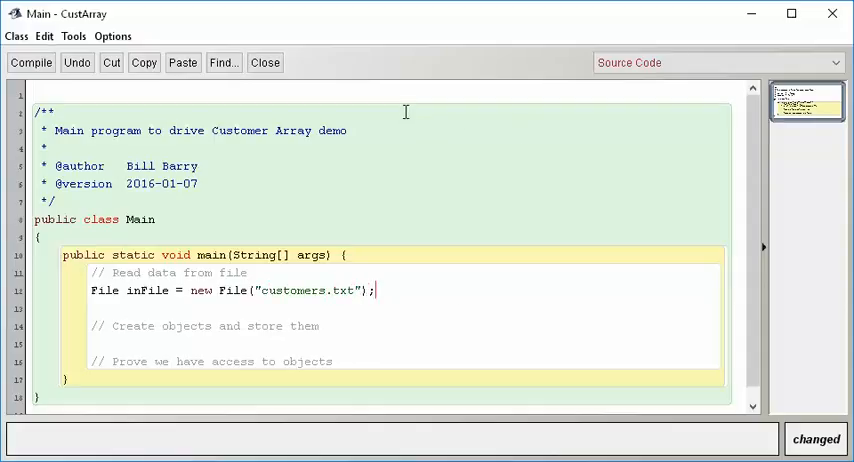
Add 'import java.io.File;' on line 1 and compile Main
click(31, 62)
text(i)
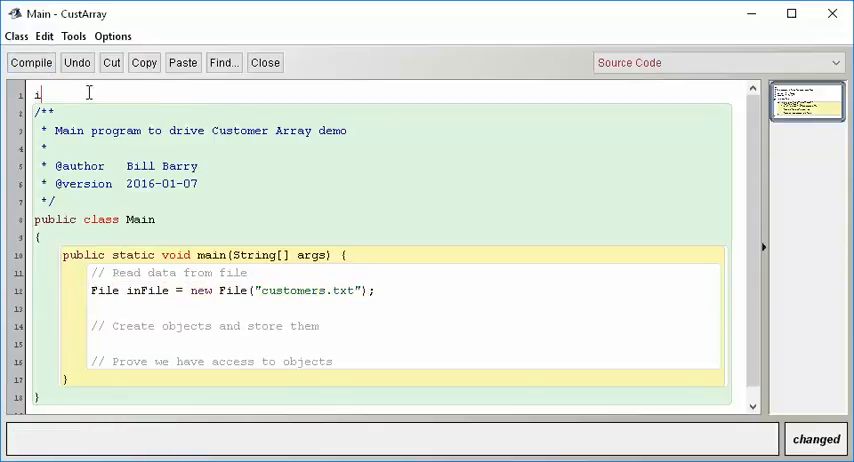
text(mport java)
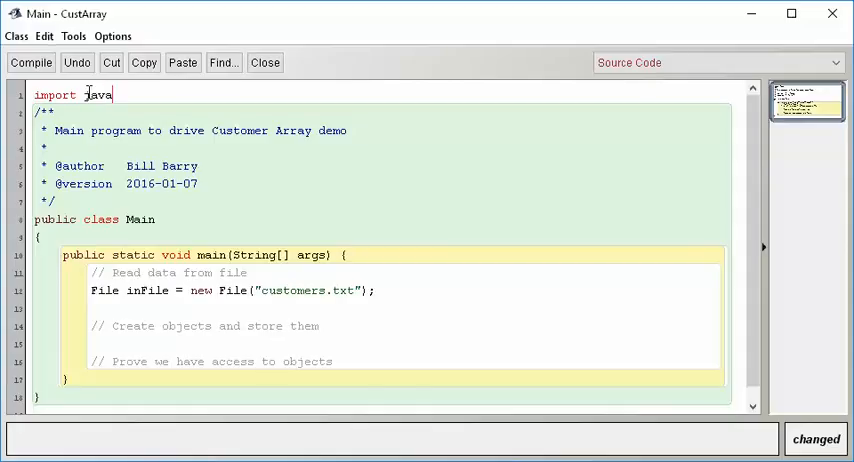
text(.io.File;)
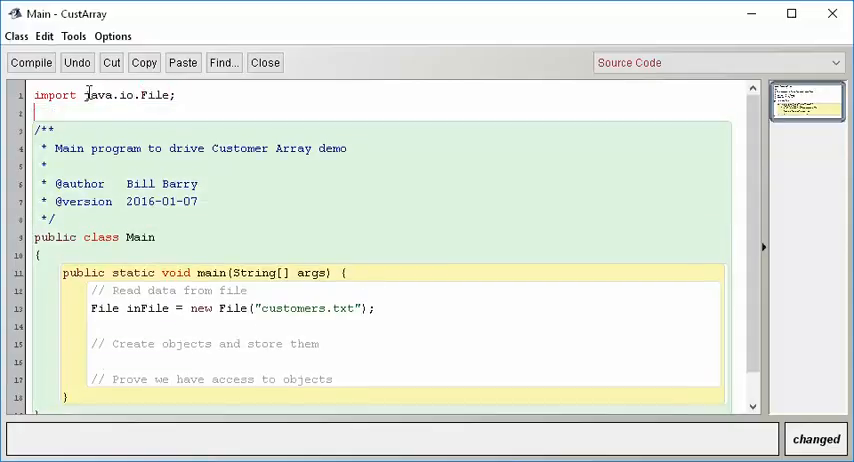
click(31, 62)
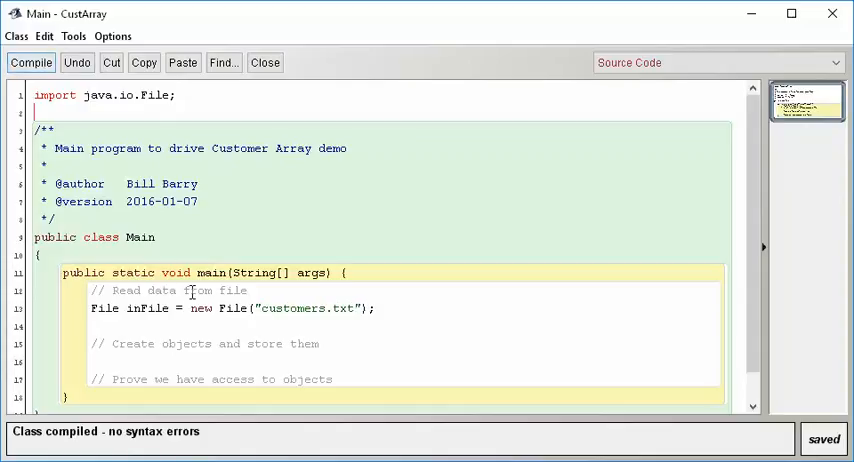
mouse_move(145, 118)
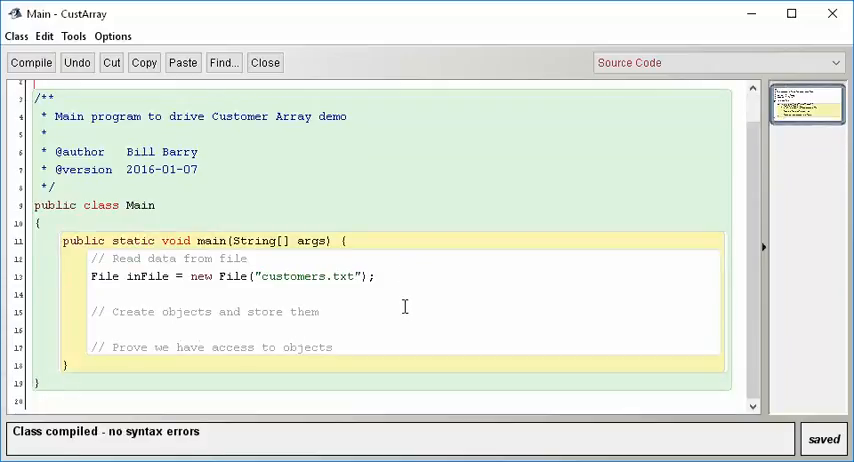
mouse_move(408, 278)
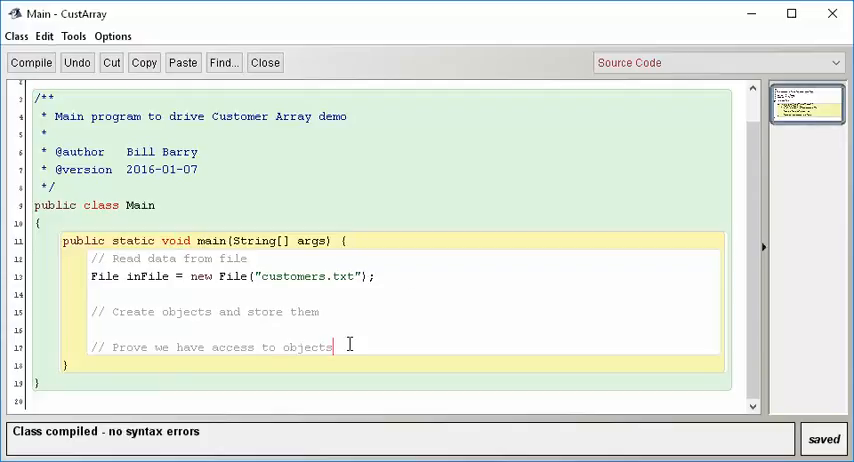
Add '// Close stuff down' after the 'Prove we have access to objects' comment
text(// cl)
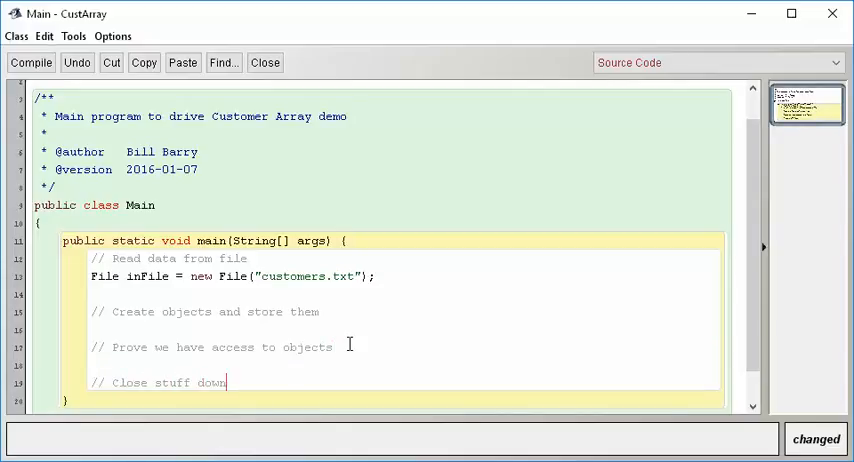
mouse_move(332, 327)
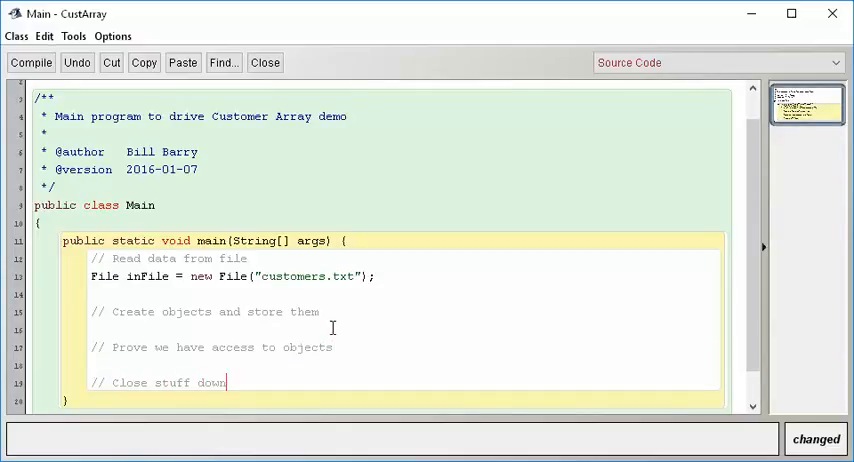
click(372, 276)
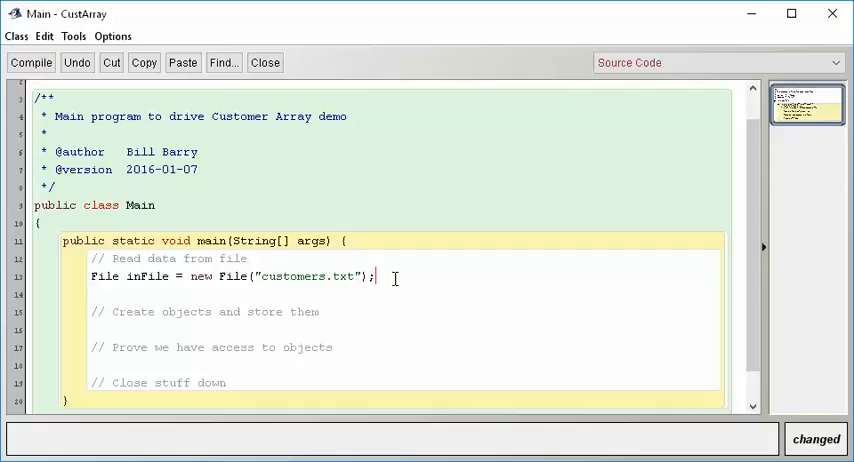
Write 'Scanner inScan = new Scanner(inFile);' below the File line
text(Scanner)
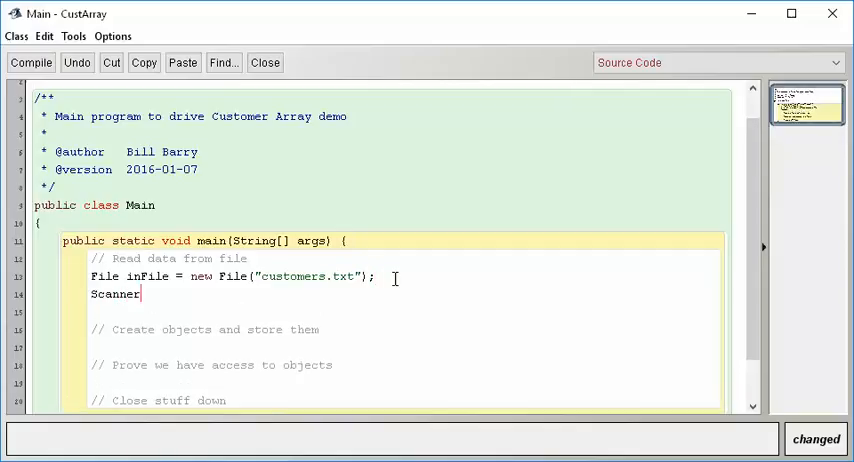
text(inScan)
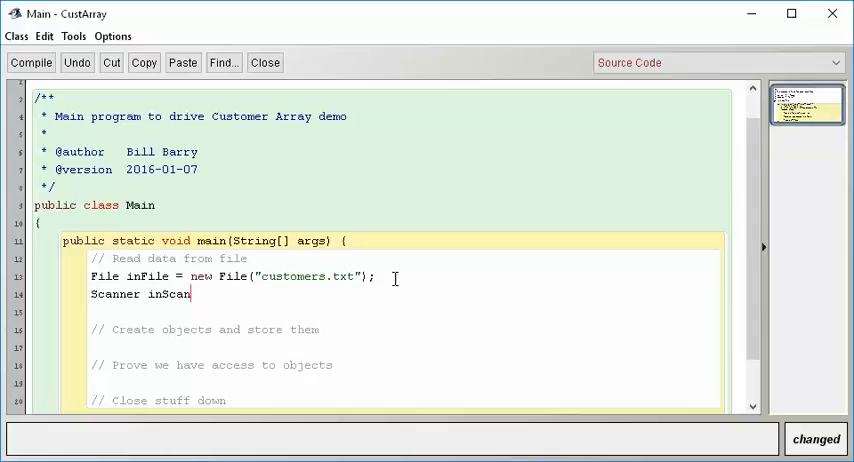
text(= new)
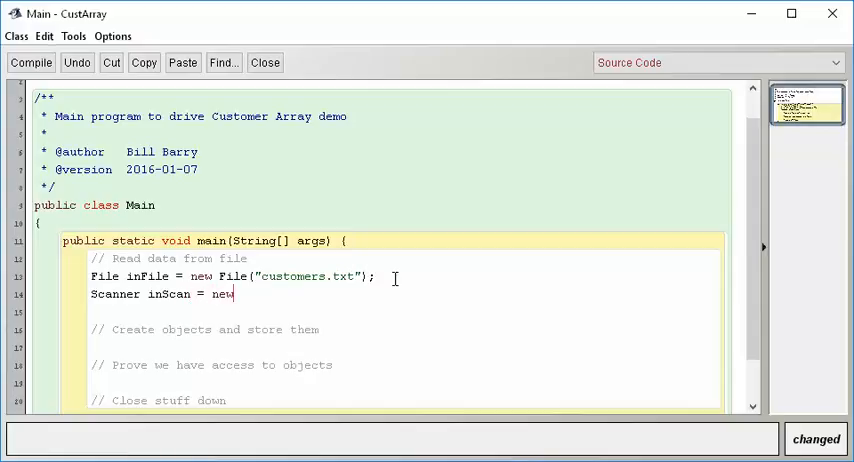
text(Scanner)
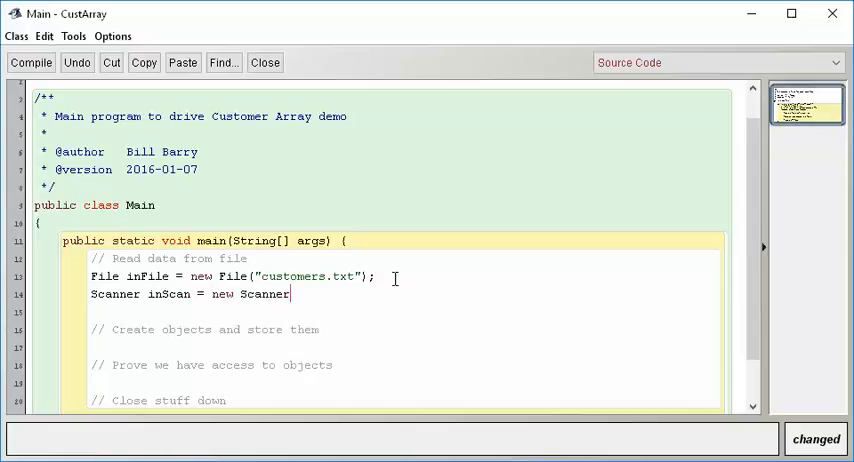
text(()
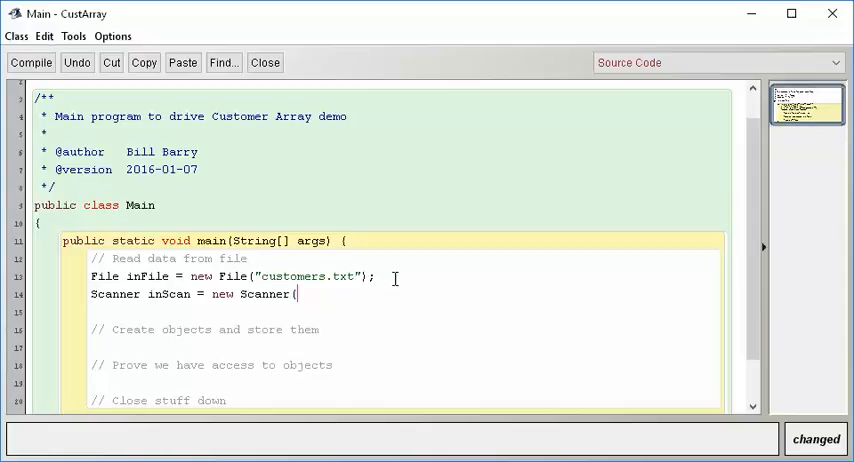
text(in)
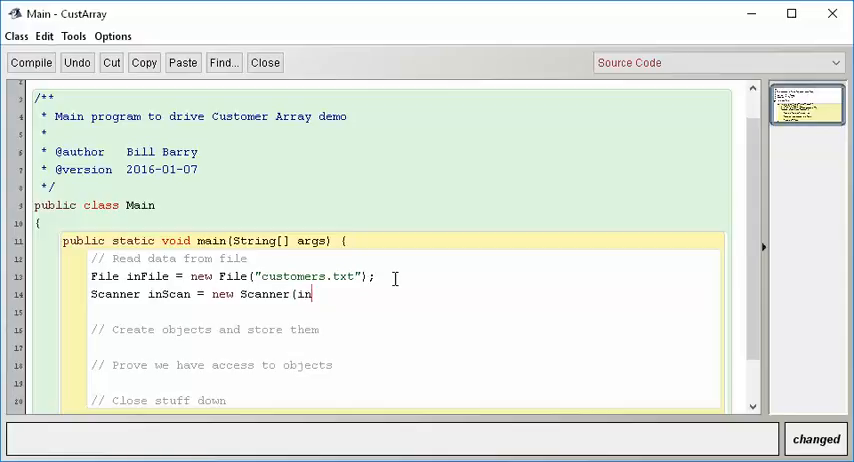
text(File);)
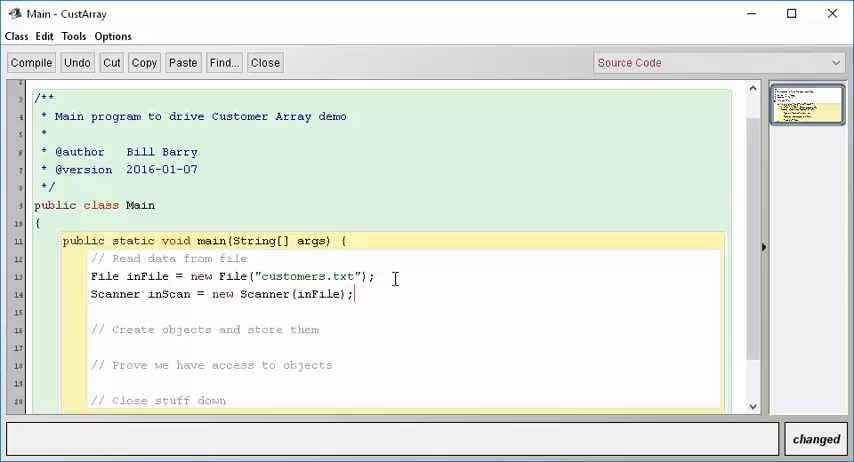
double_click(318, 293)
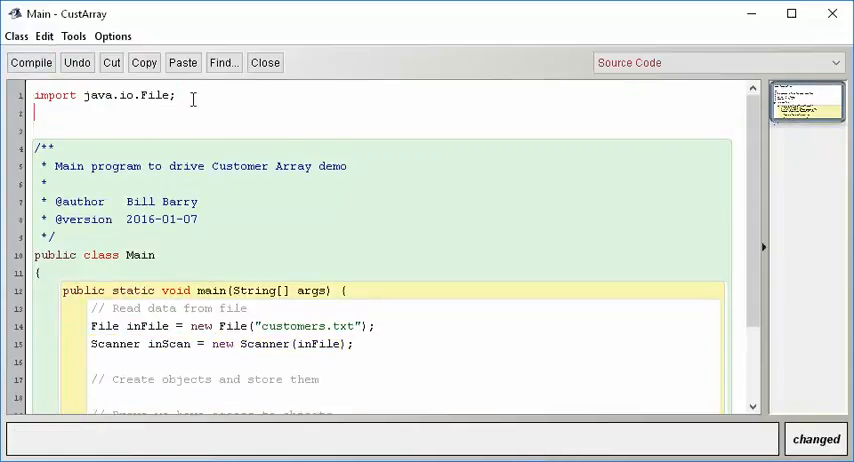
Add 'import java.util.Scanner;' beneath the java.io.File import
text(import java.)
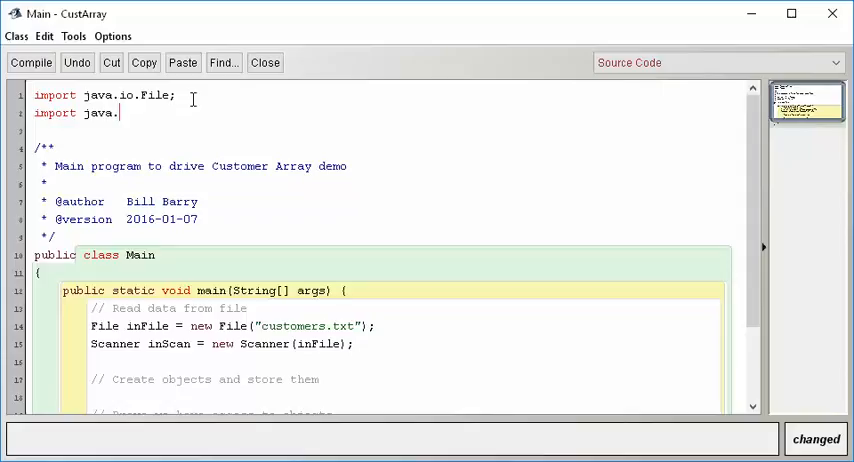
text(util.Scanner;)
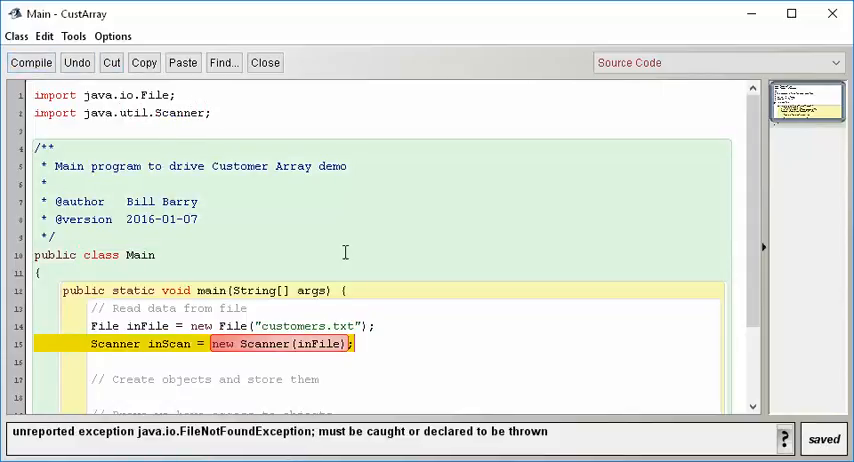
scroll(down, 3)
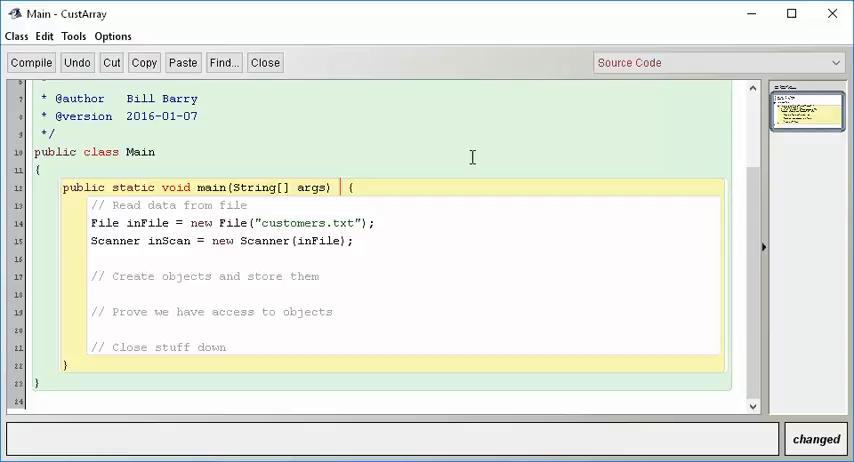
Add 'throws FileNotFoundException' to main, change the import to java.io.*, and compile cleanly
text(throws FileNot)
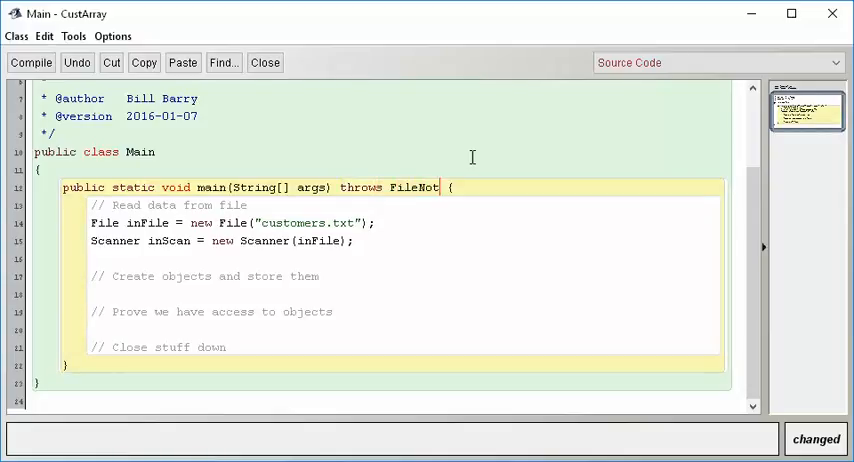
text(FoundExcepti)
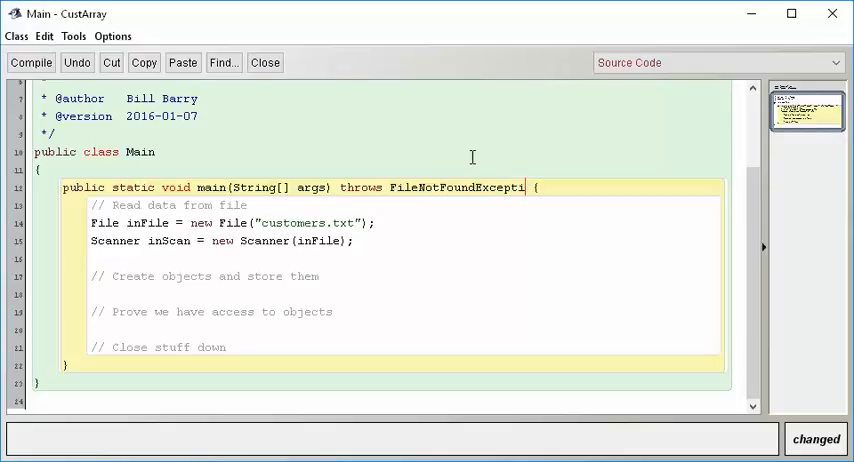
text(on)
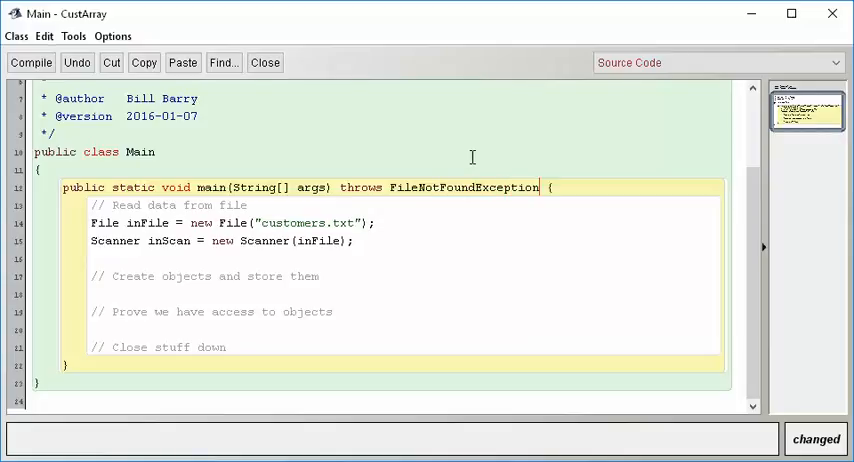
scroll(up, 3)
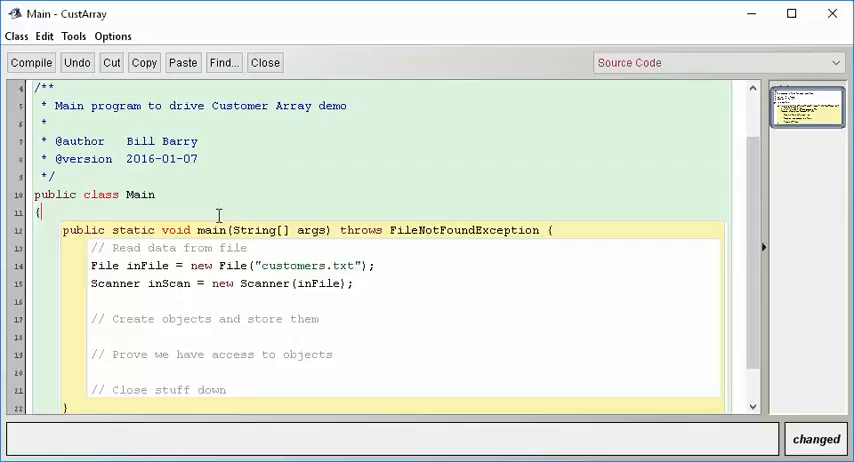
scroll(down, 3)
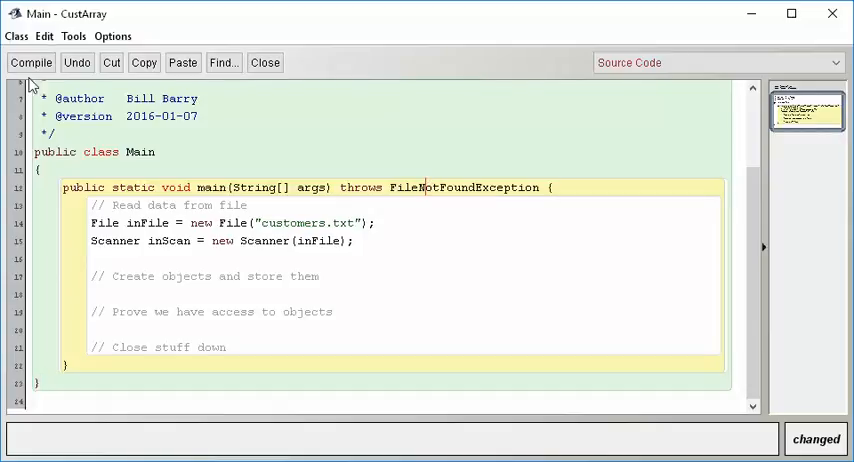
click(30, 62)
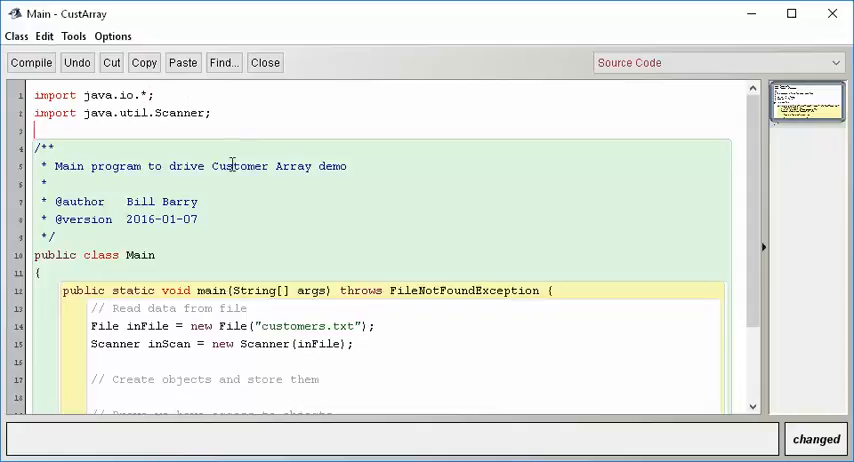
click(30, 62)
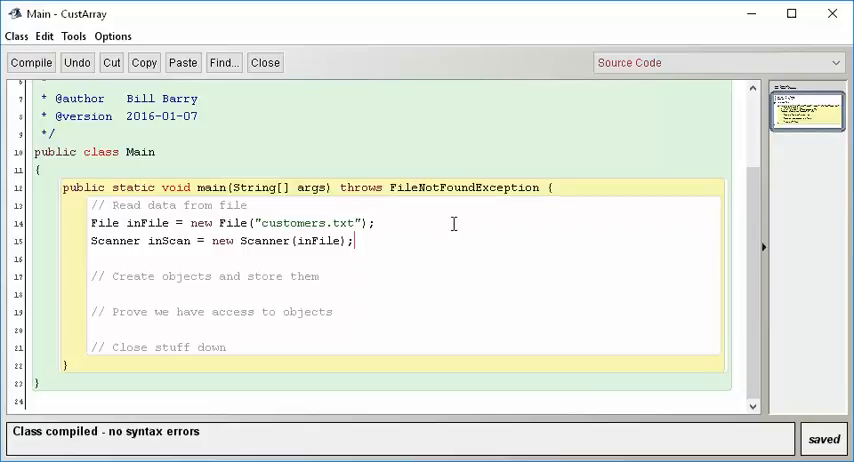
scroll(up, 3)
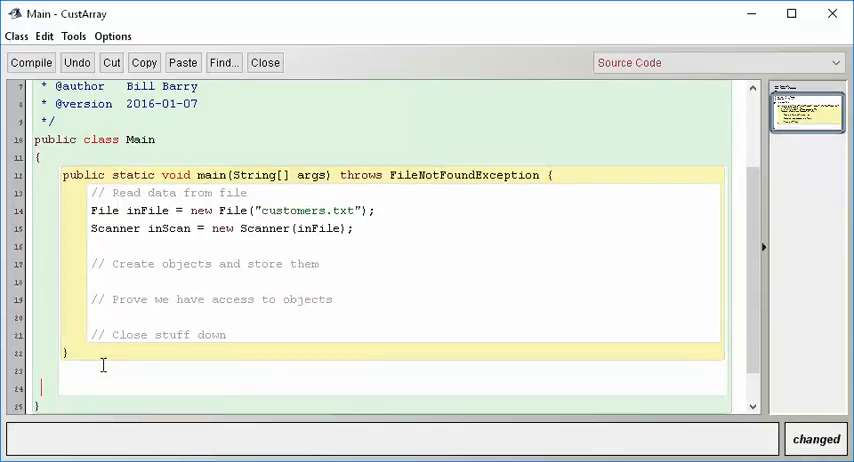
scroll(down, 3)
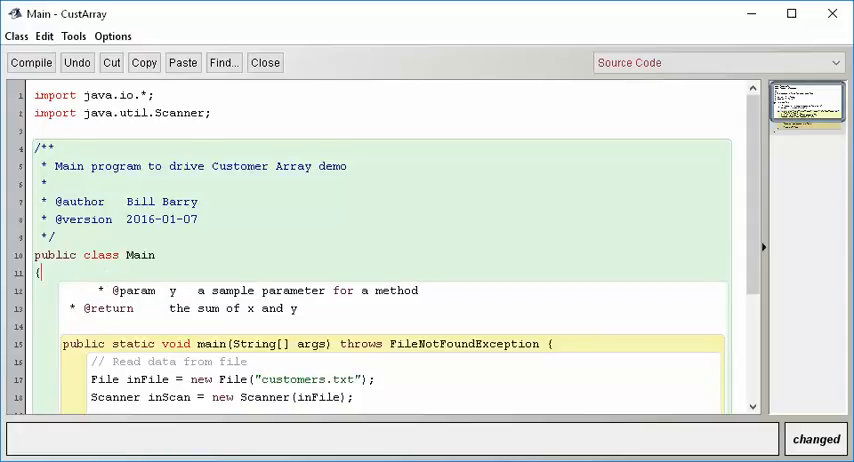
scroll(down, 3)
text(* @)
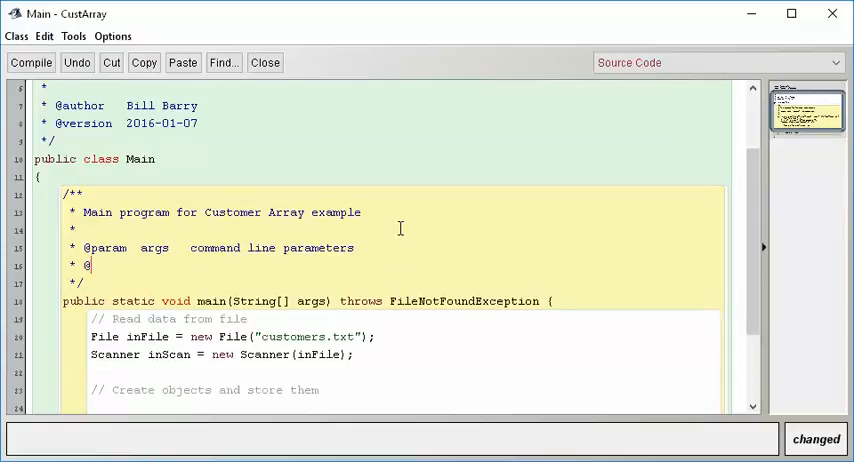
text(throws)
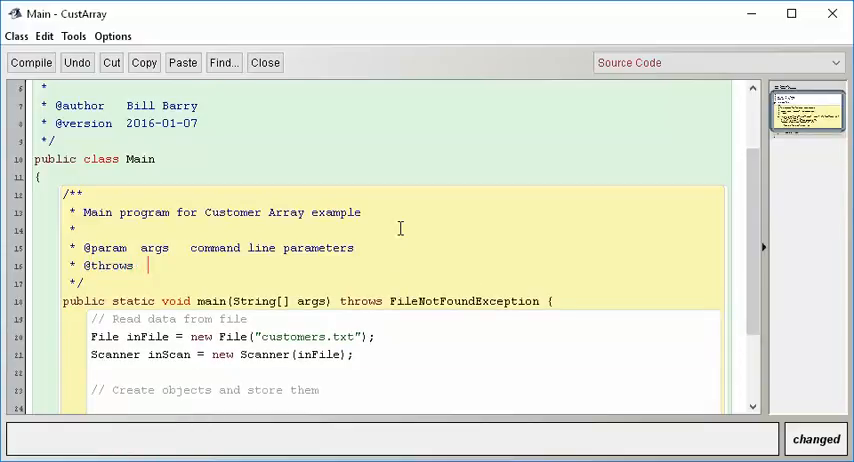
text(FileNotFoundException)
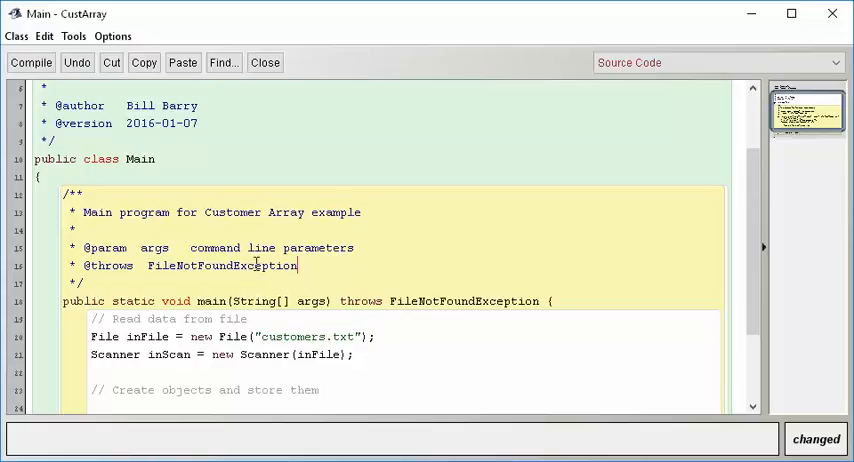
mouse_move(270, 242)
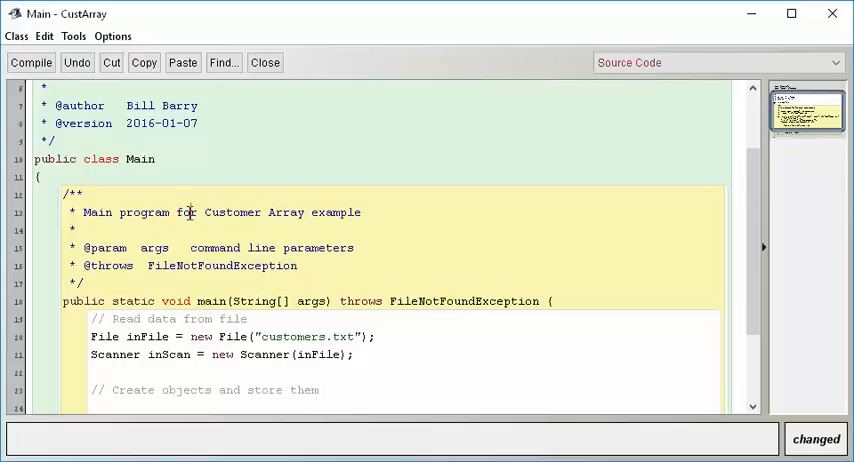
double_click(105, 247)
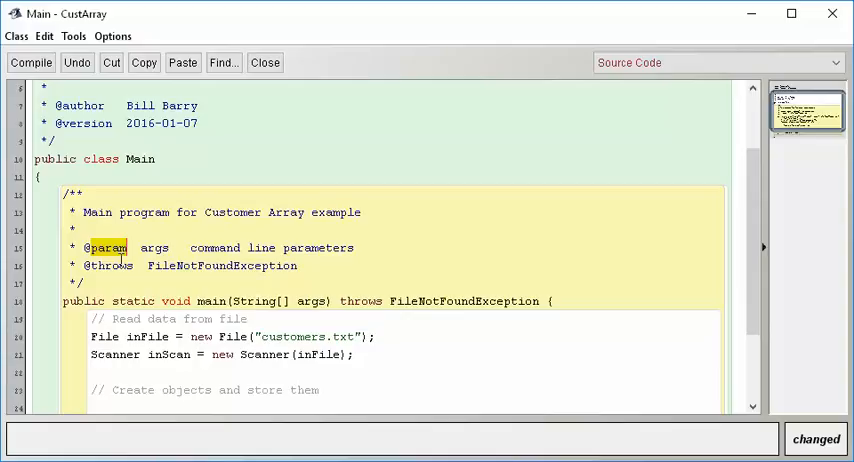
double_click(110, 266)
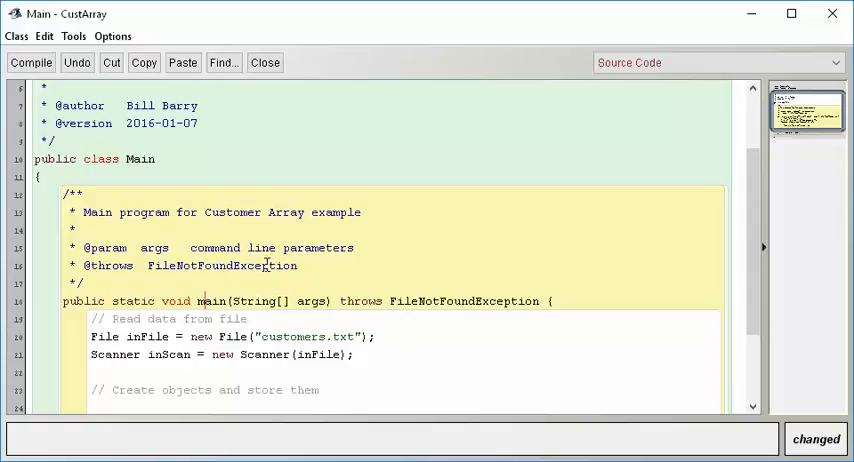
scroll(down, 3)
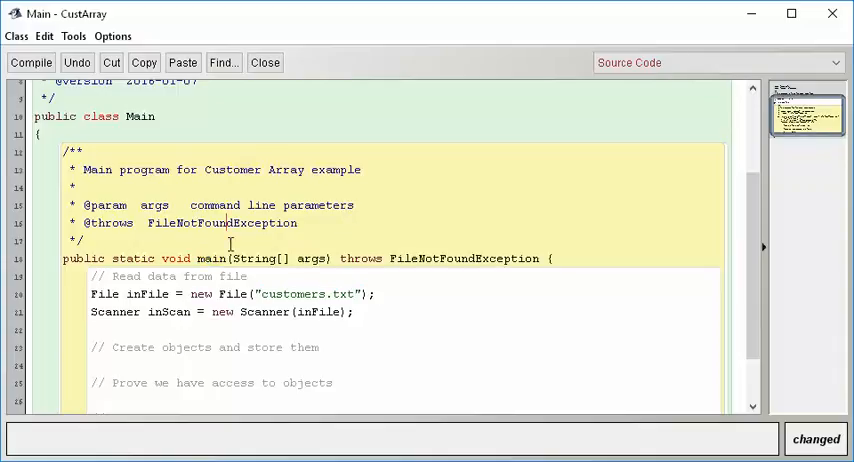
scroll(down, 3)
text(// Read count)
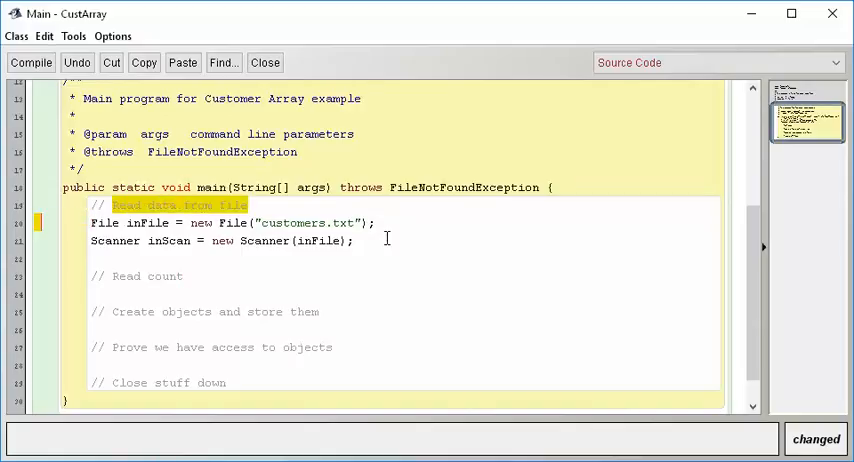
Reword the comment to 'Prepare to read the file' and add 'int custCount = inScan.nextInt();'
text(Prepare)
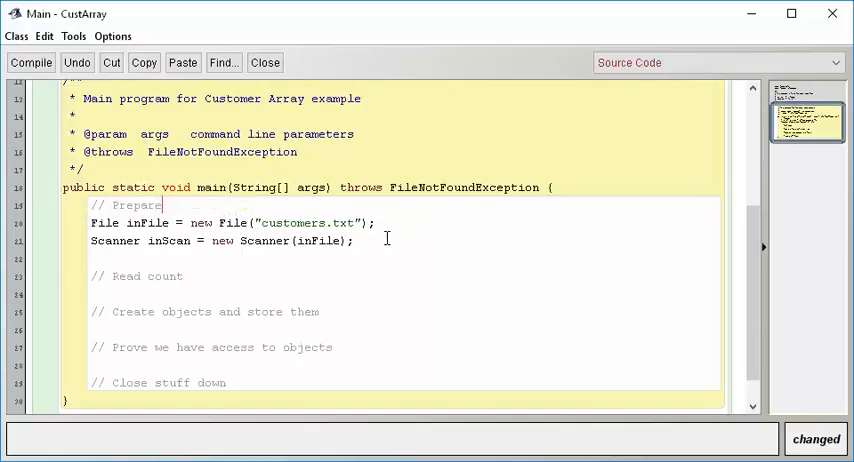
text(to read the file)
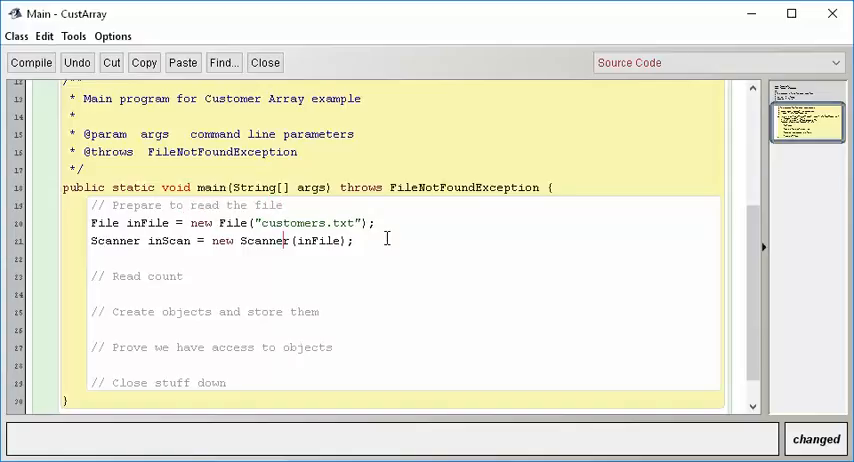
text(int)
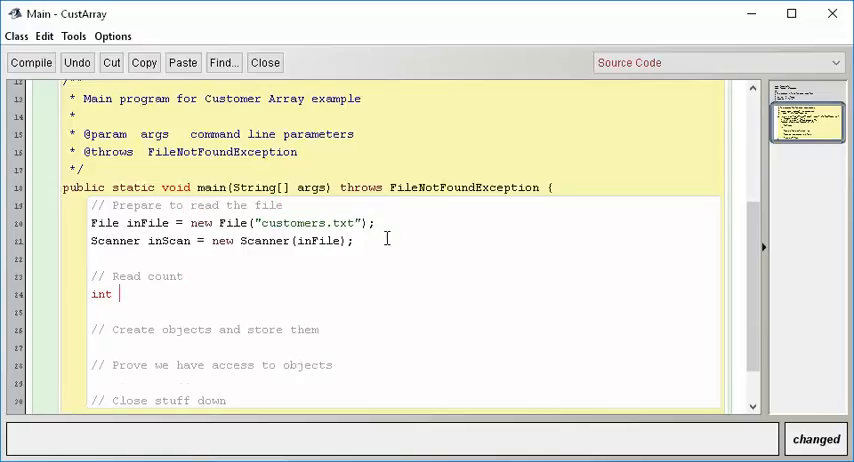
text(custCount)
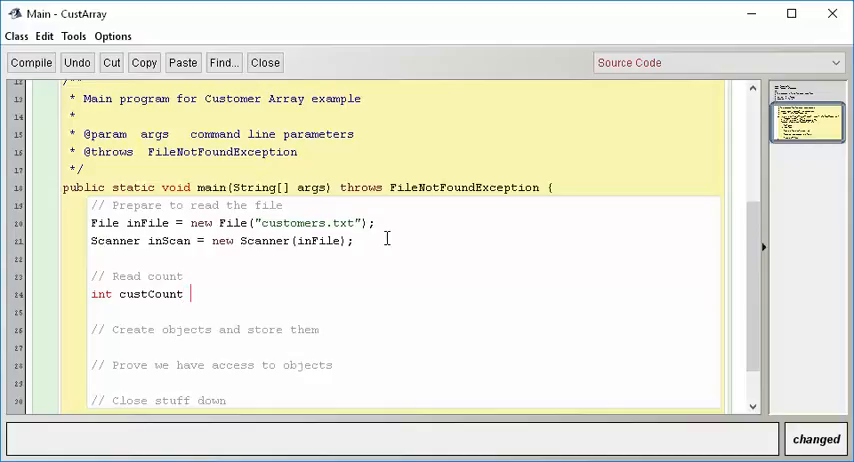
text(=)
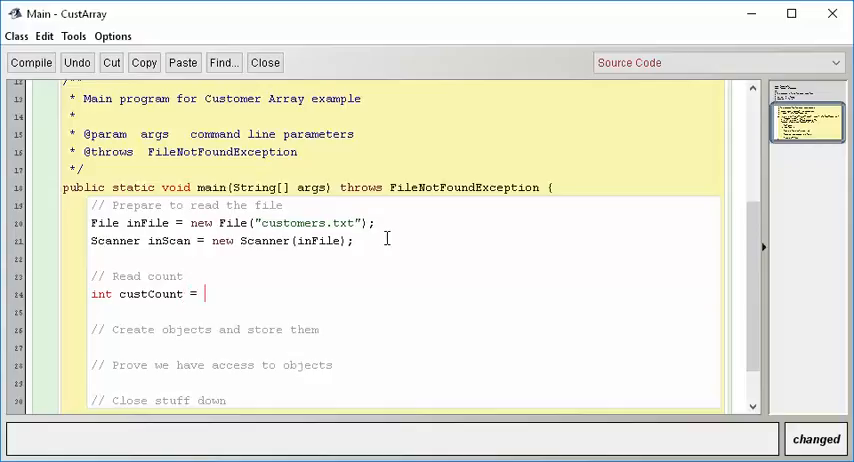
text(inScan.)
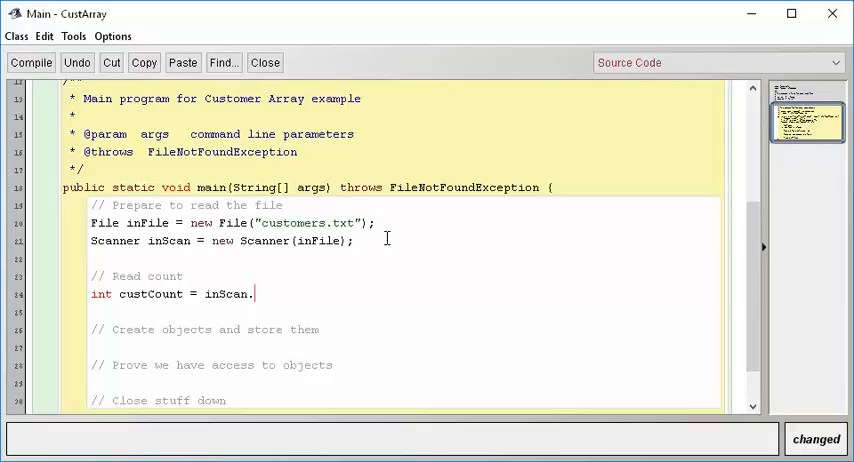
text(nextI)
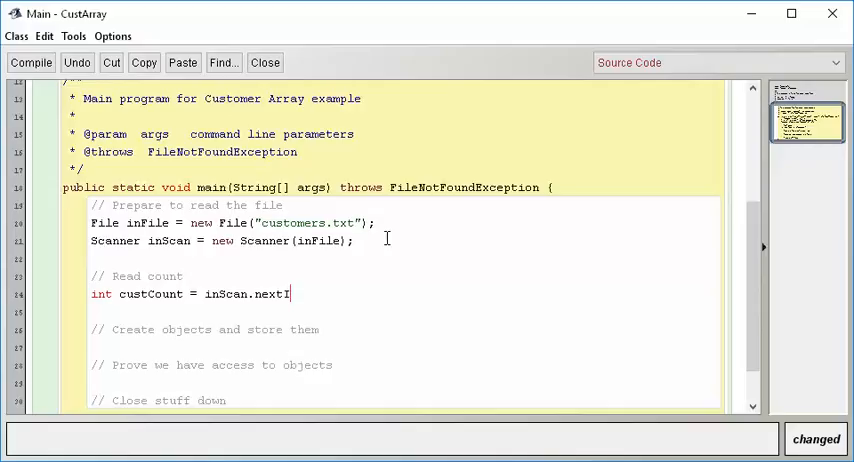
text(nt();)
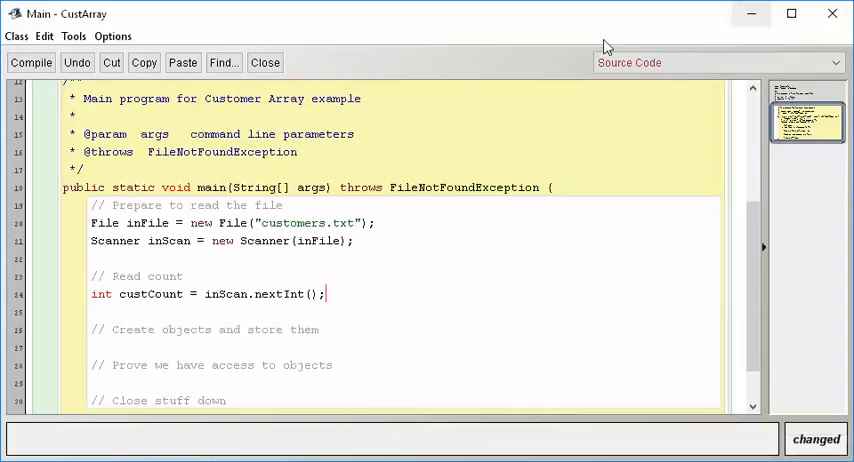
mouse_move(349, 293)
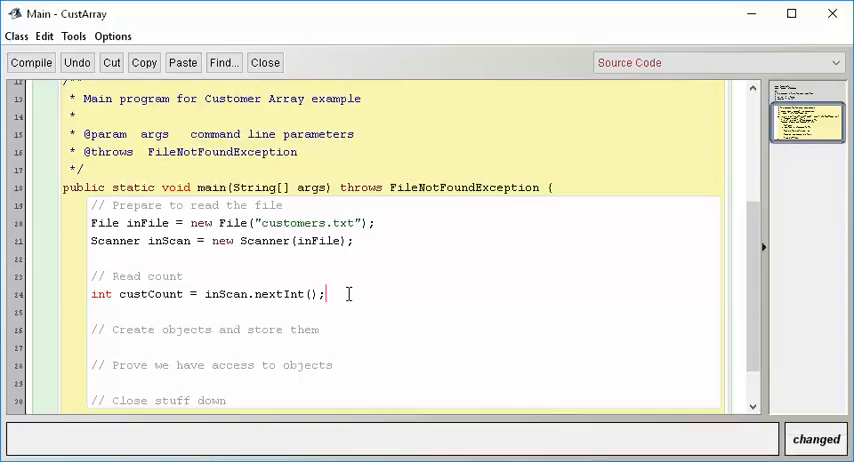
Add 'inScan.close();' under the 'Close stuff down' comment
scroll(down, 3)
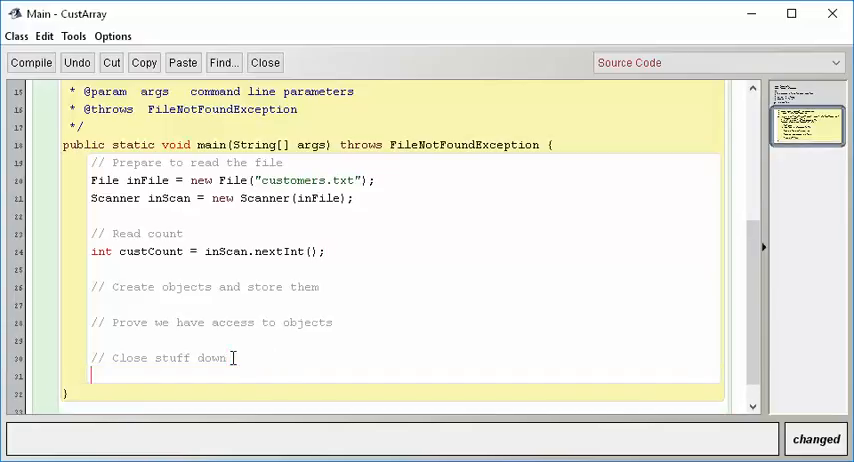
text(in)
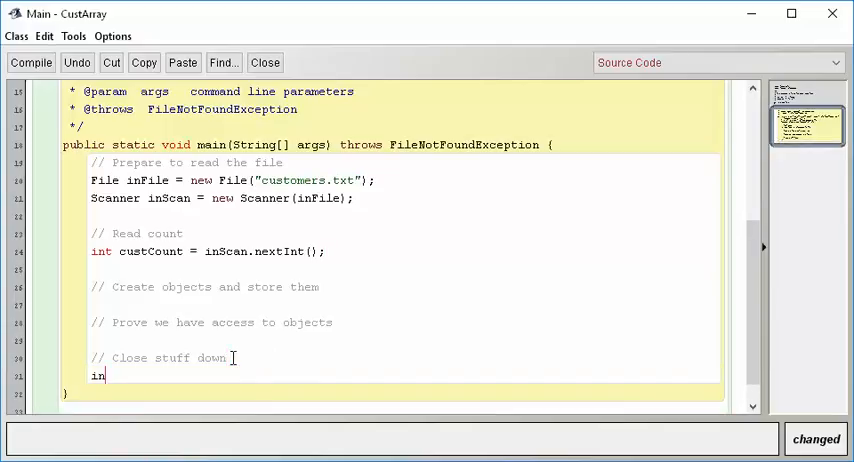
text(Scan.close)
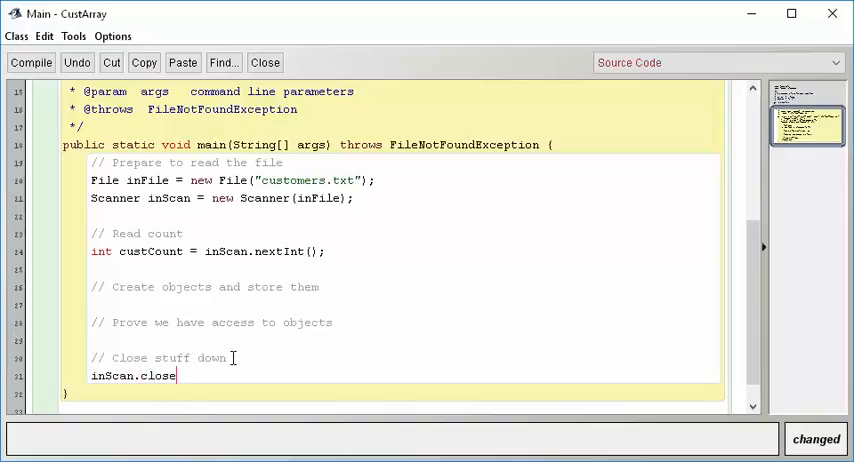
text(();)
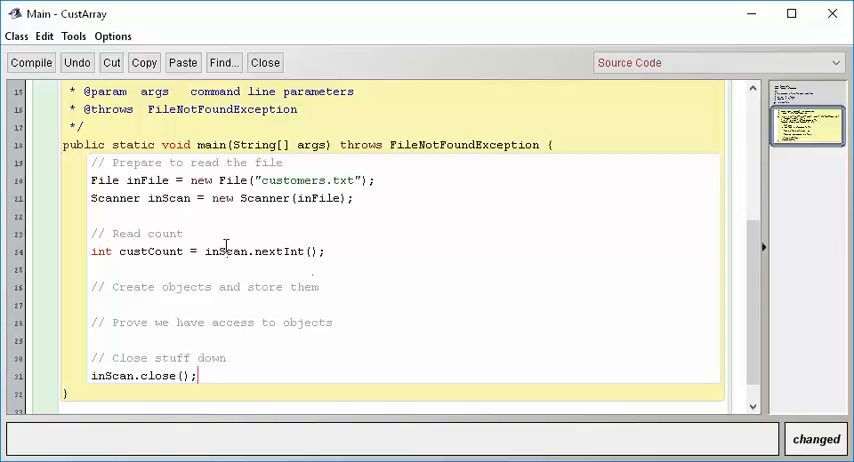
click(327, 251)
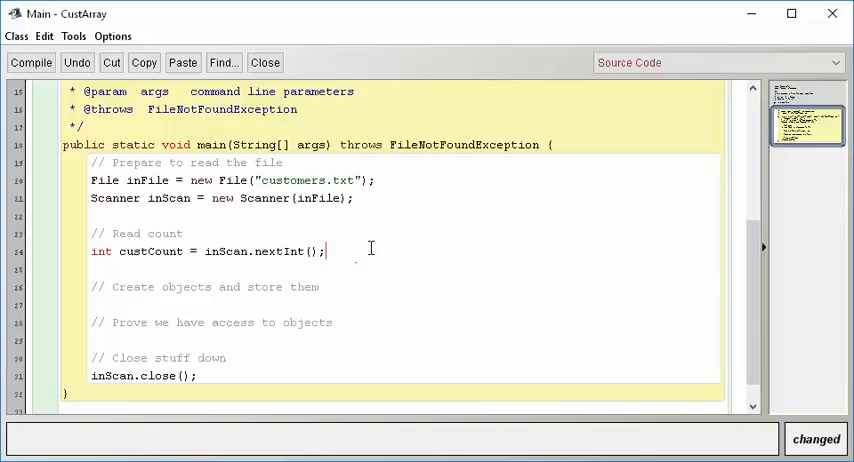
mouse_move(30, 248)
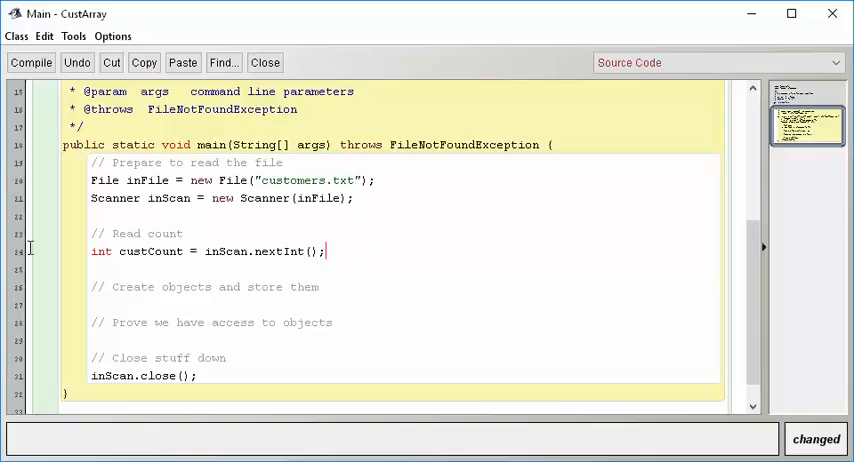
Compile Main and set a breakpoint on the custCount line (line 24)
click(15, 251)
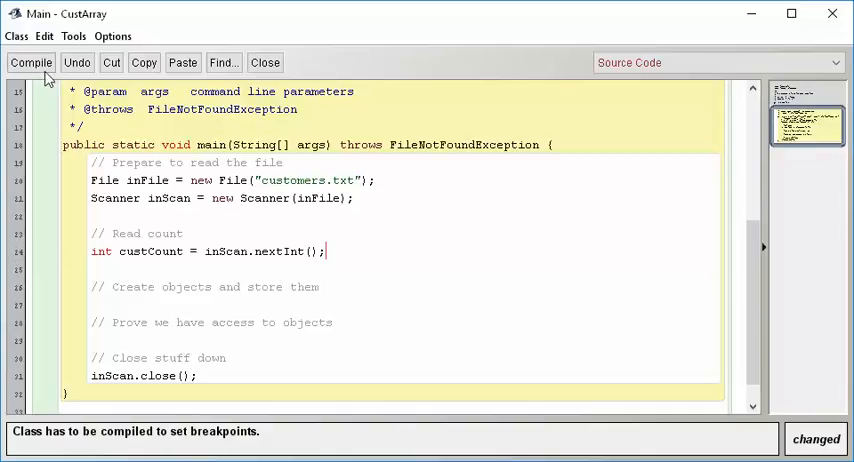
click(30, 62)
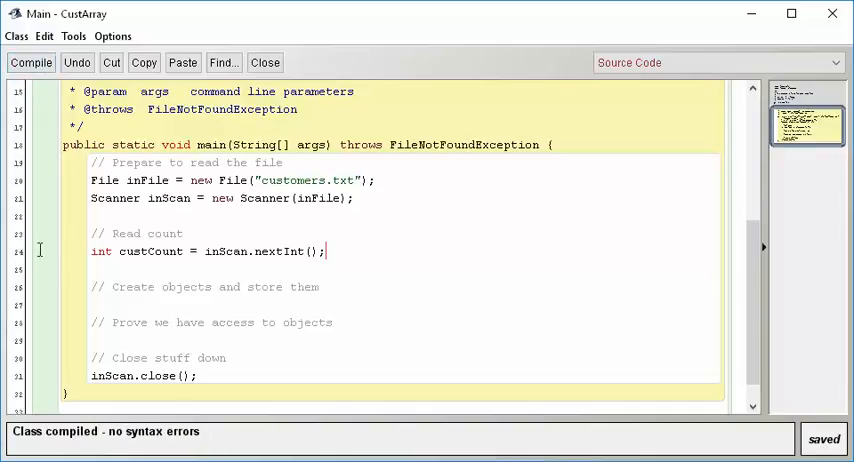
click(18, 251)
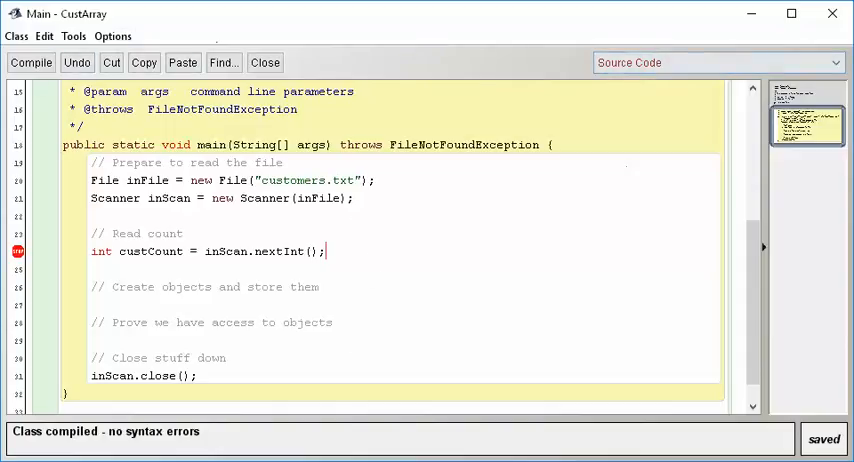
click(265, 62)
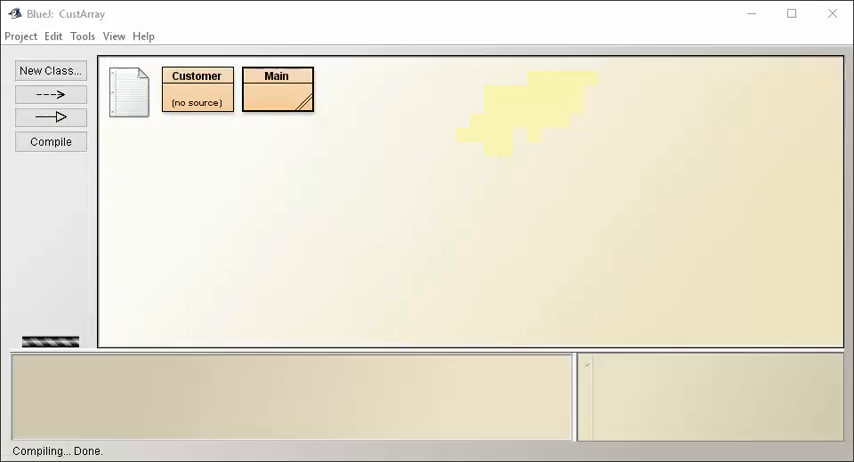
Run Main's void main(String[] args) with no arguments, stopping at the breakpoint
right_click(278, 88)
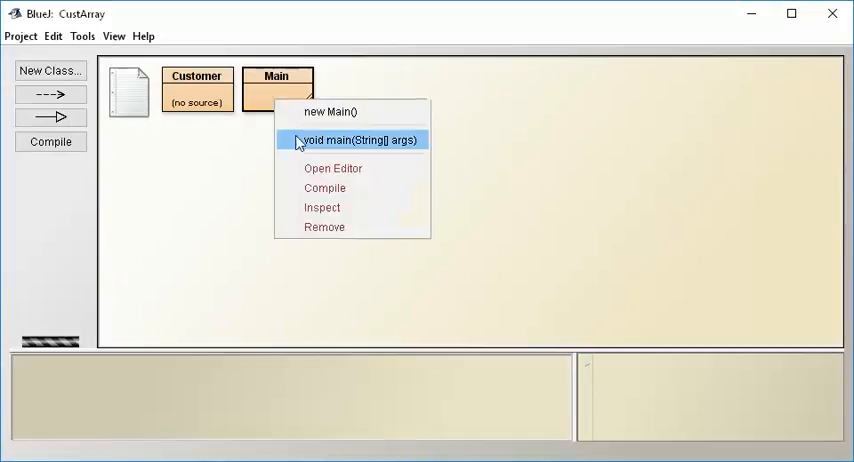
click(359, 139)
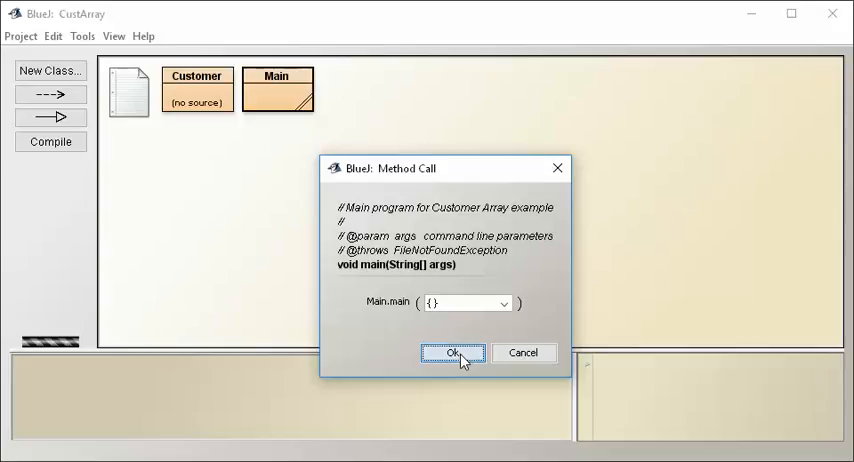
click(451, 352)
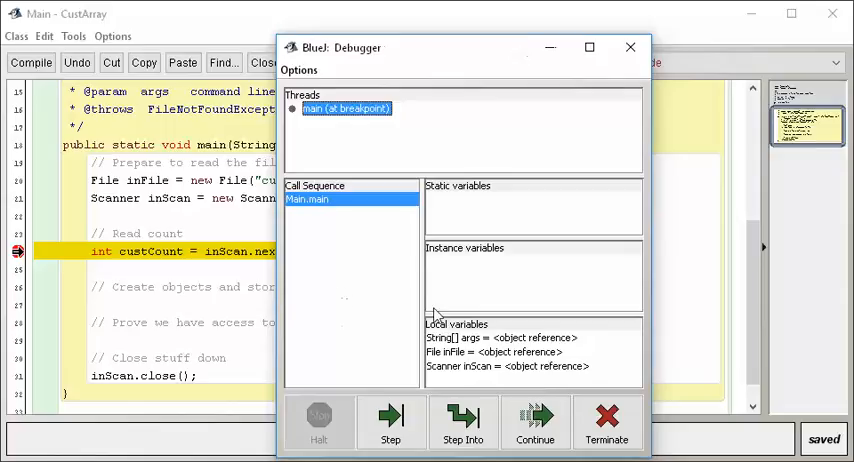
Let the run finish after custCount shows 5, then open a line under 'Create objects and store them'
click(390, 420)
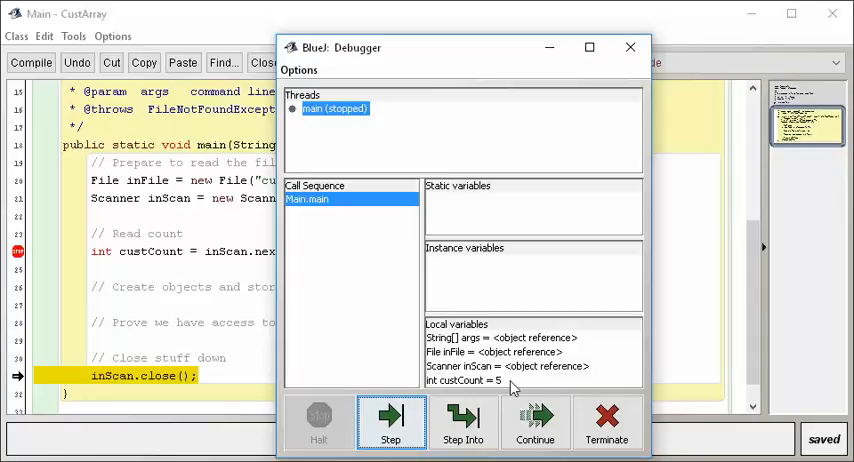
mouse_move(489, 387)
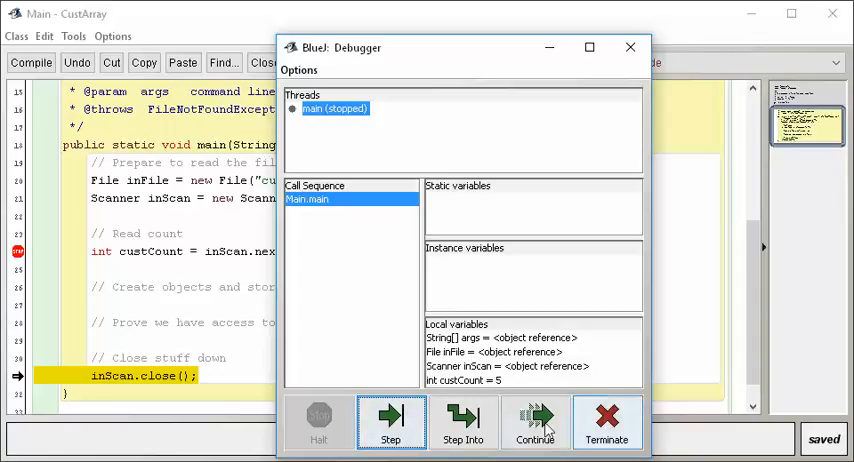
click(535, 422)
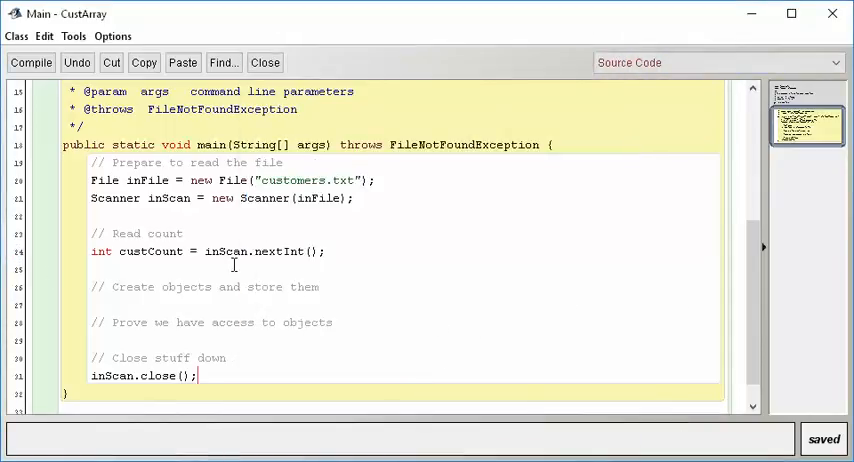
click(326, 251)
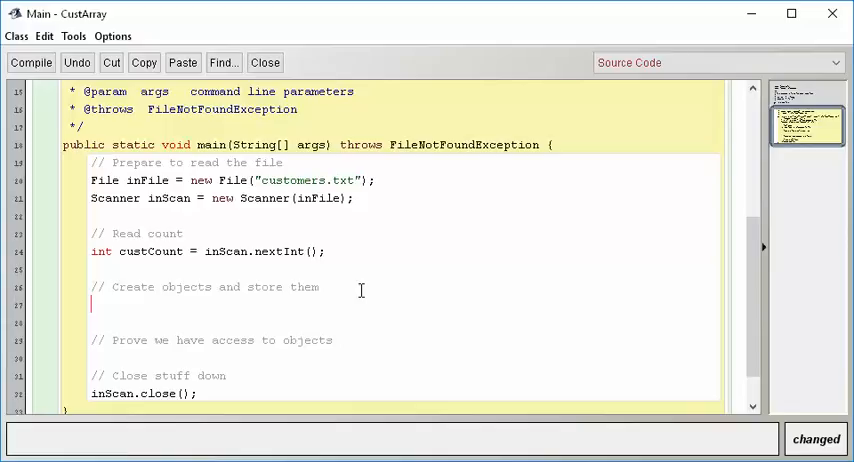
Write 'for (int cust = 0; cust < custCount; cust++) {' with its closing brace
text(for)
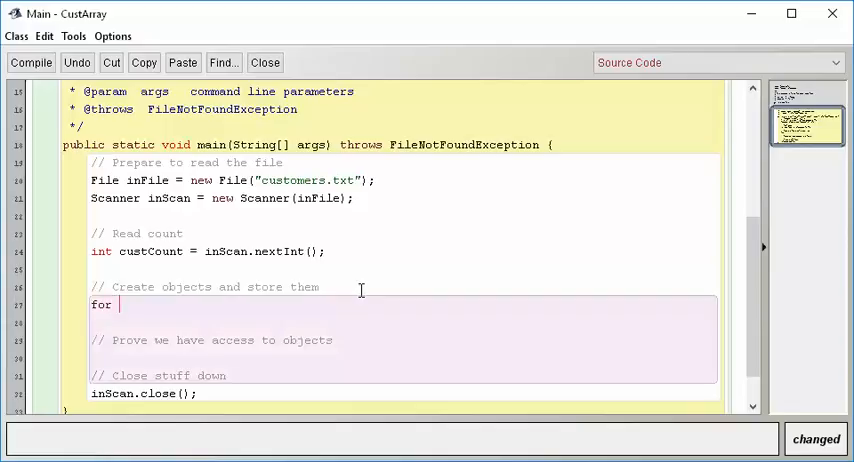
text(()
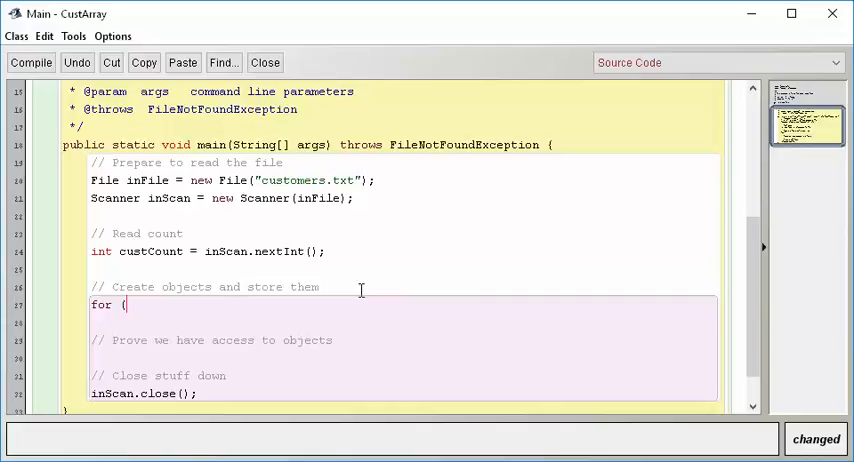
text(c)
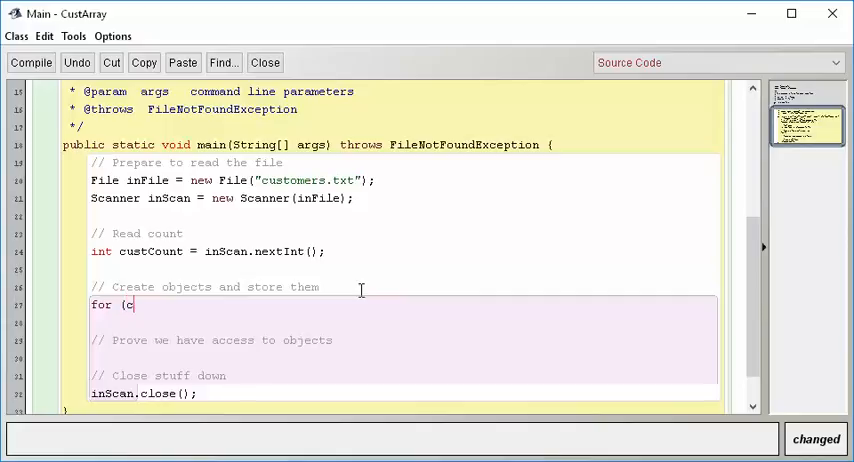
text(ust =)
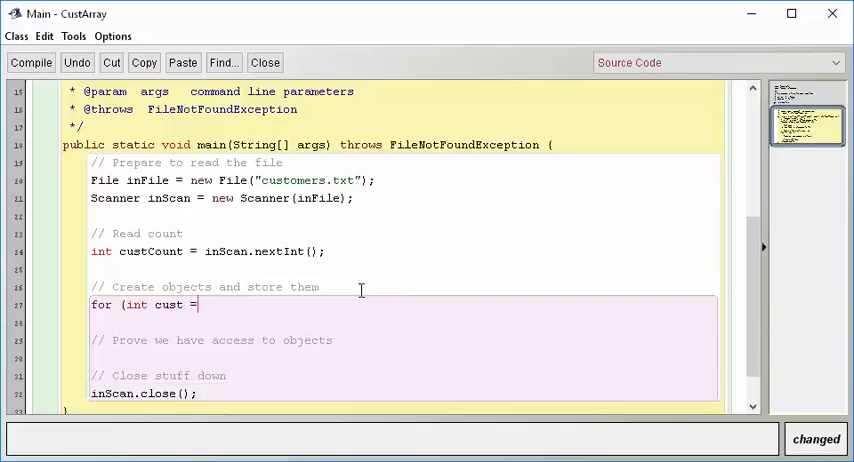
text(0;)
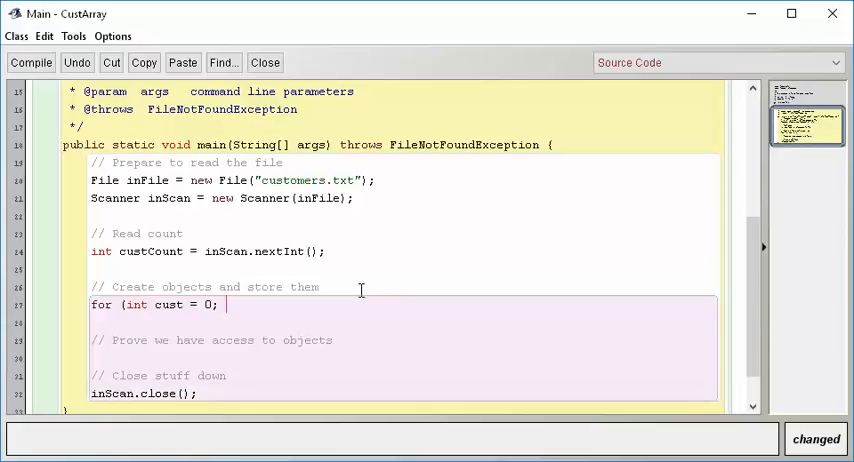
text(cust < custCount;)
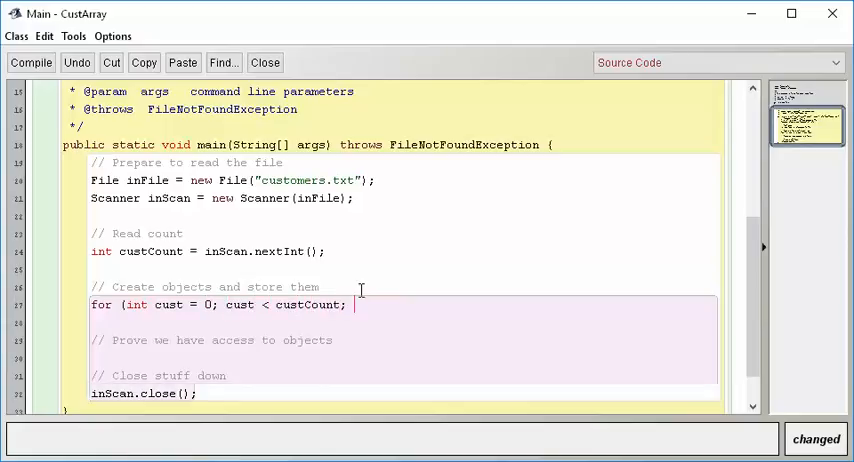
text(cust++) {)
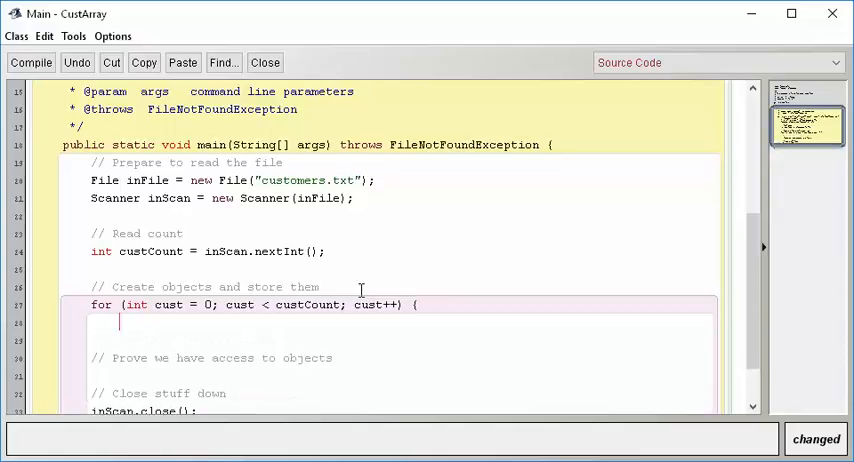
text(})
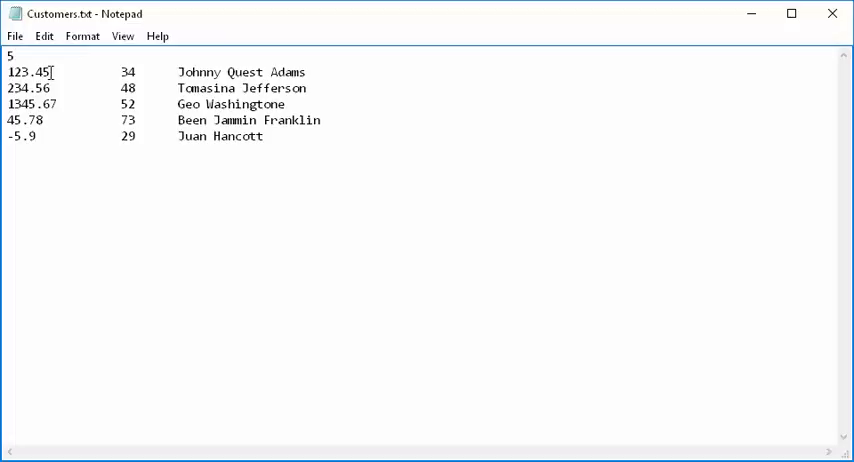
double_click(29, 71)
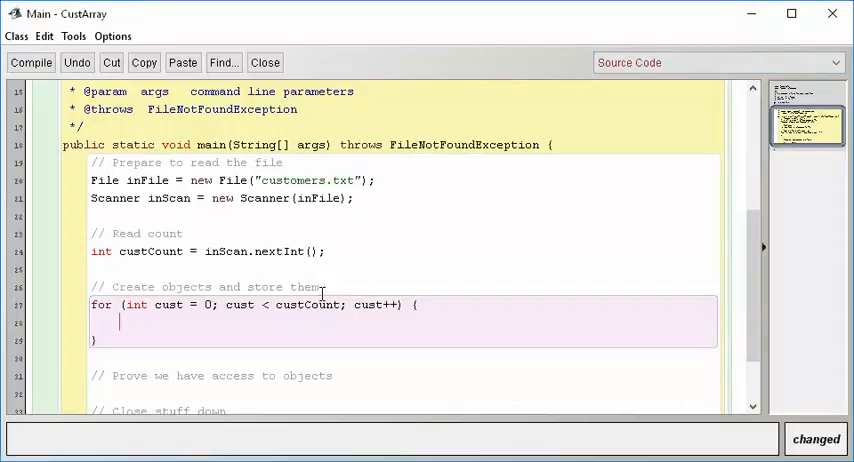
Inside the loop, read 'double balance = inScan.nextDouble()'
text(double b)
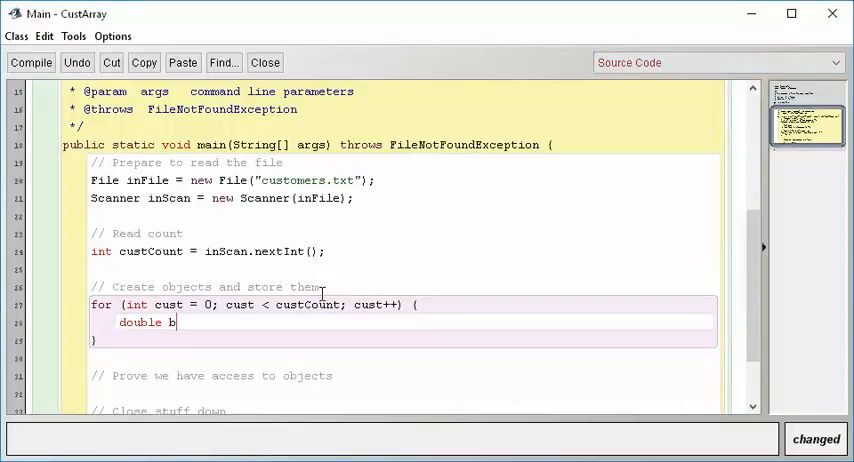
text(alance)
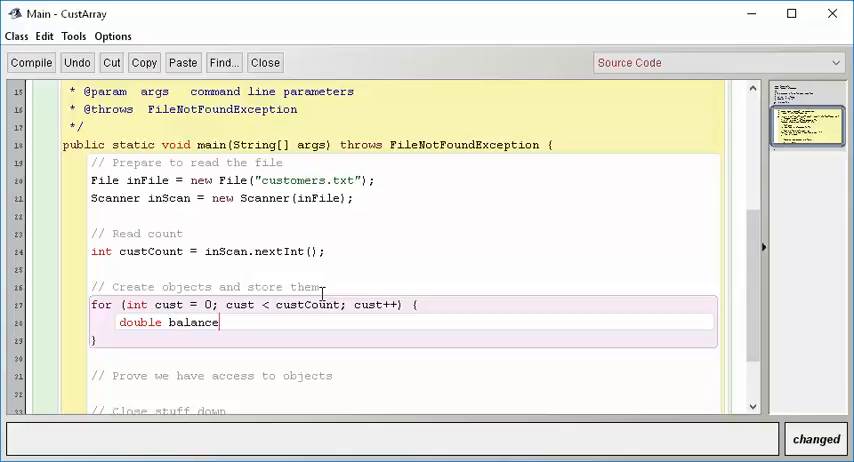
text(=)
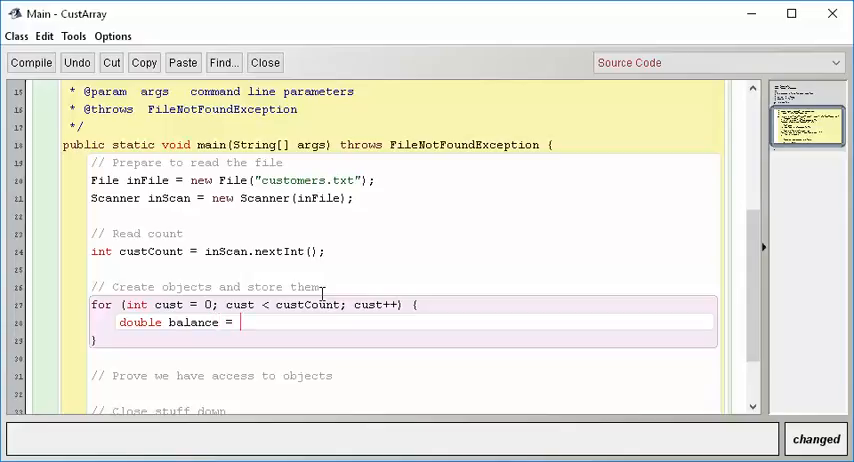
text(inScan)
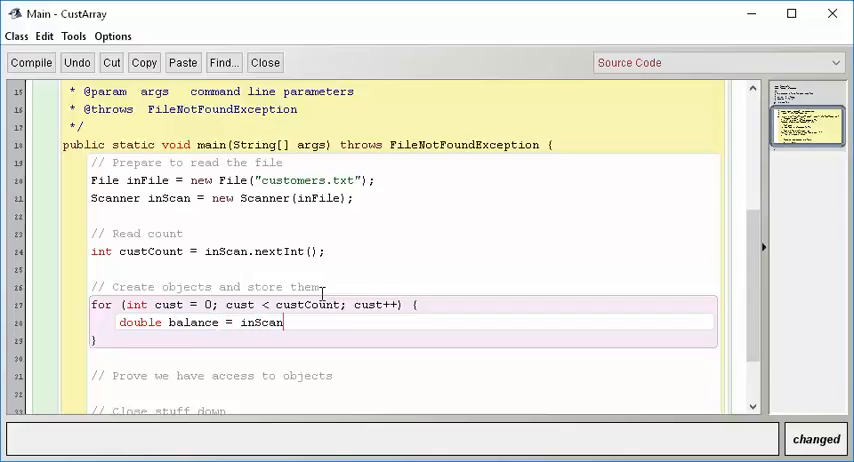
text(.nextDouble();)
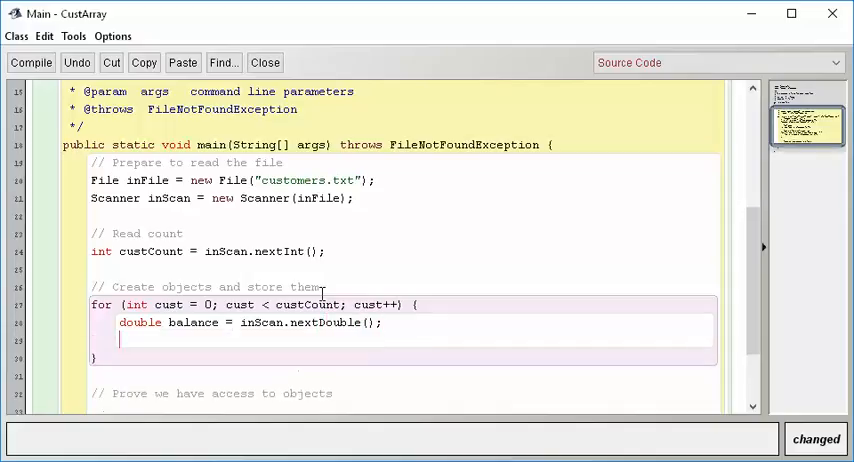
Read 'int age = inScan.nextInt()' and the customer name with inScan.next()
text(int age)
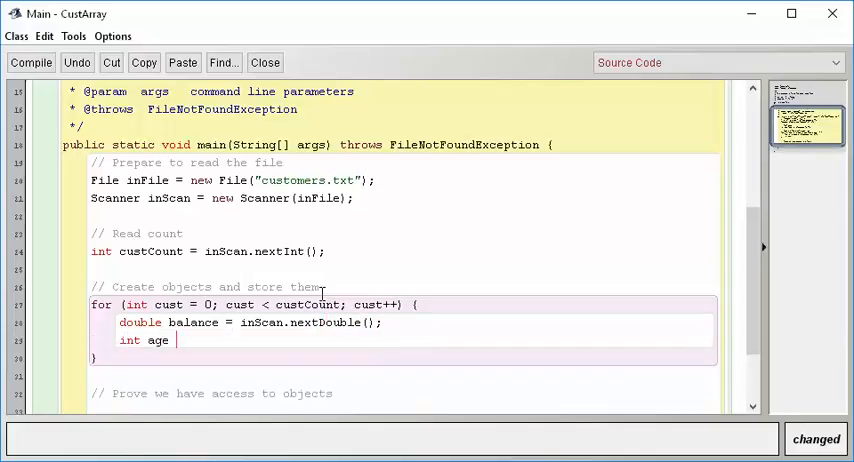
text(= inScan.)
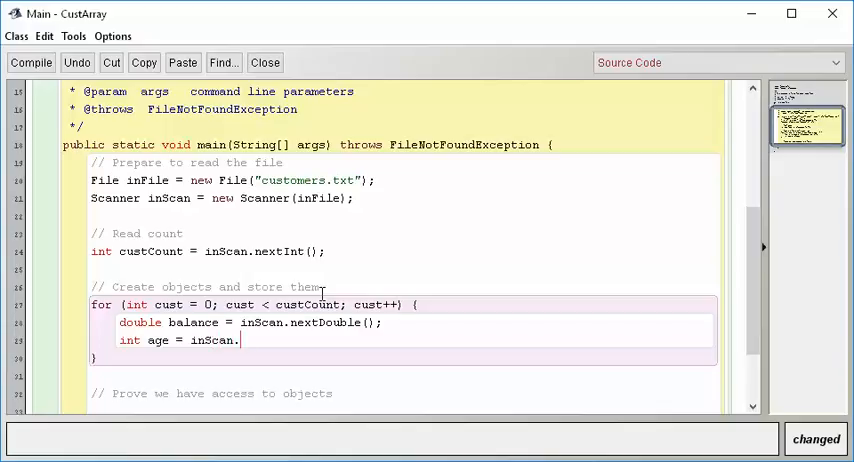
text(nextInt();)
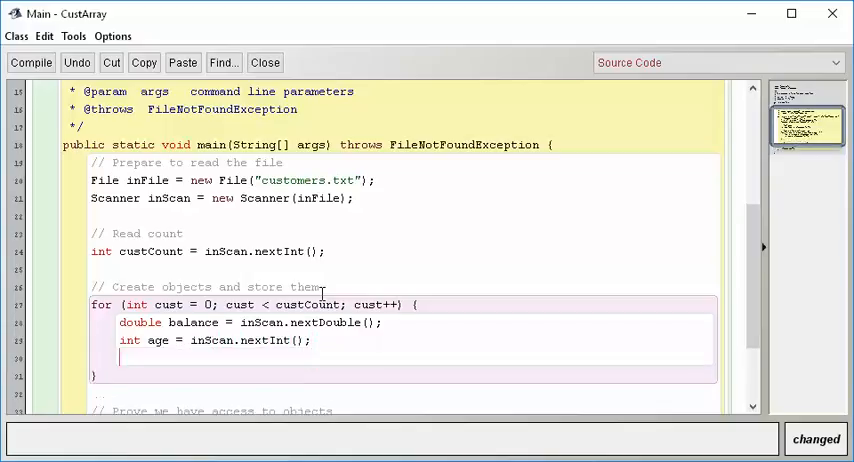
text(int)
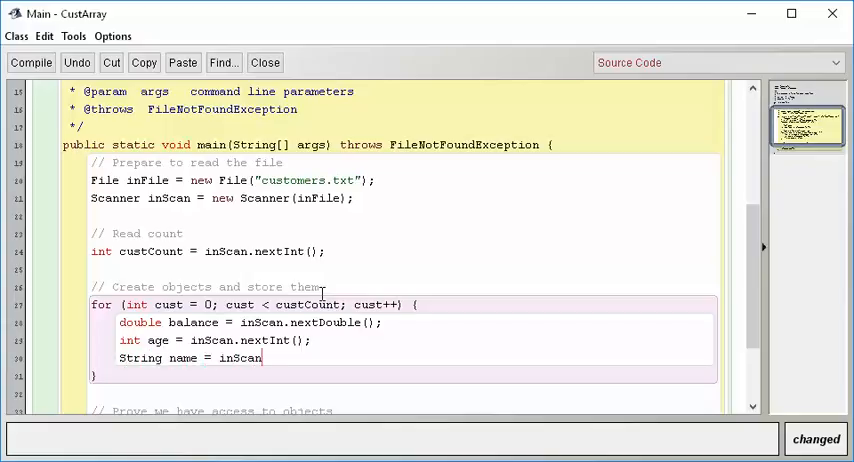
text(.next())
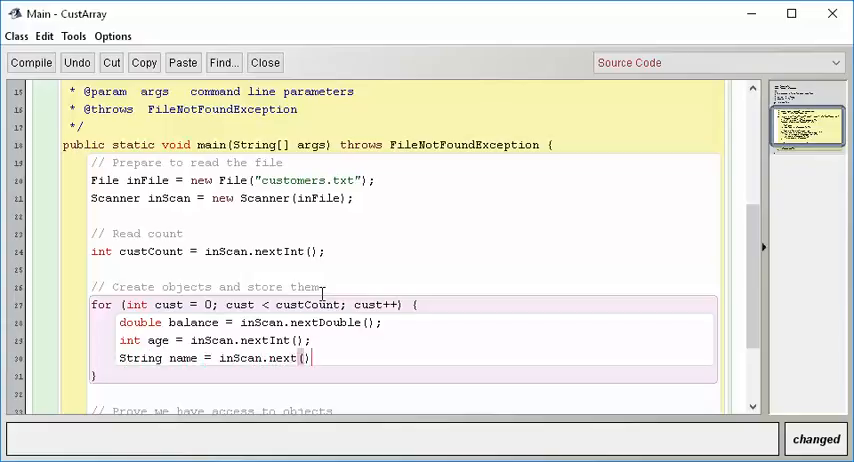
text(;)
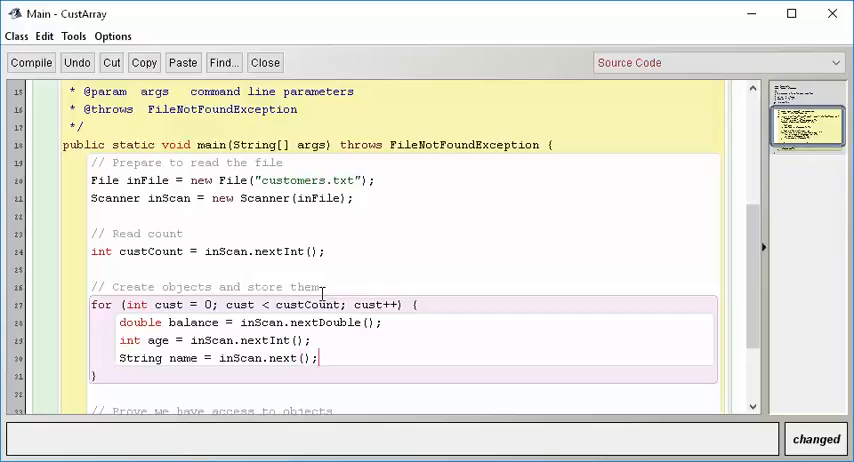
scroll(down, 3)
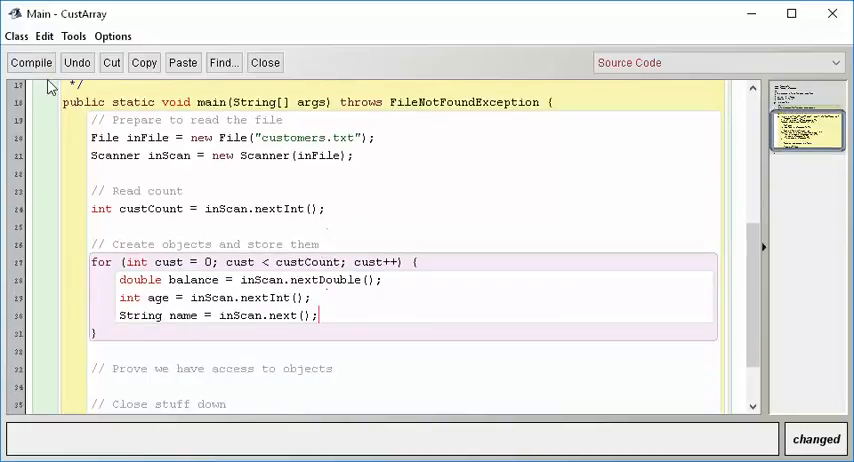
Compile Main, break on the name-reading line (line 30), and run main
click(31, 62)
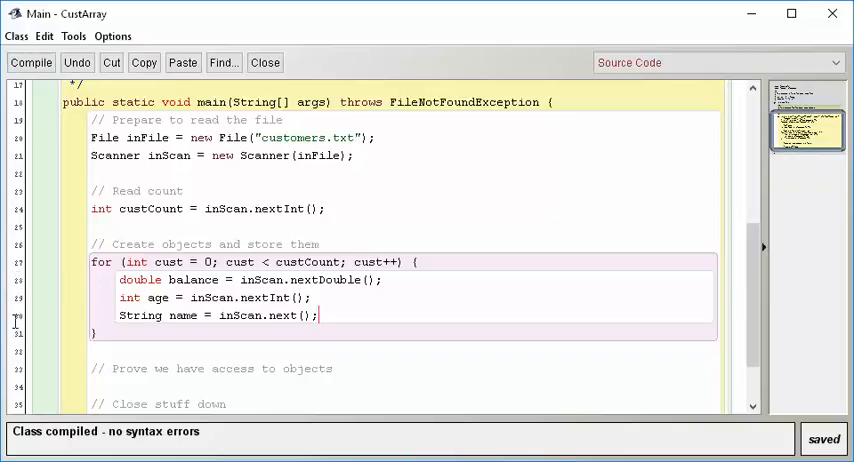
click(18, 315)
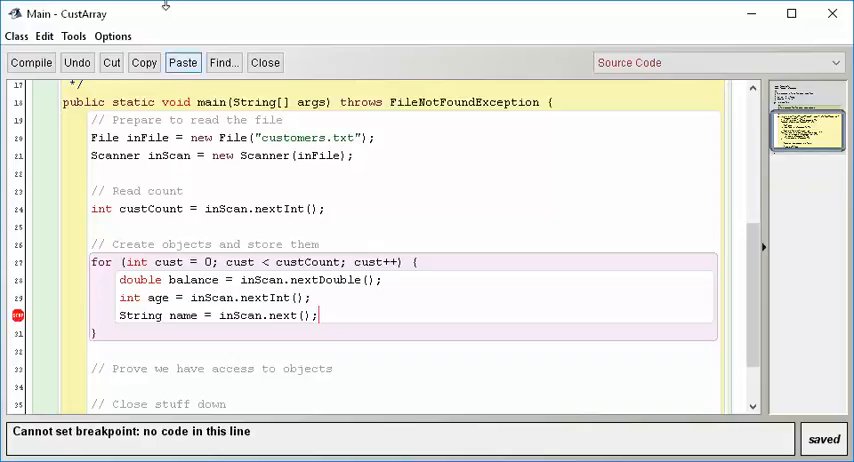
click(30, 62)
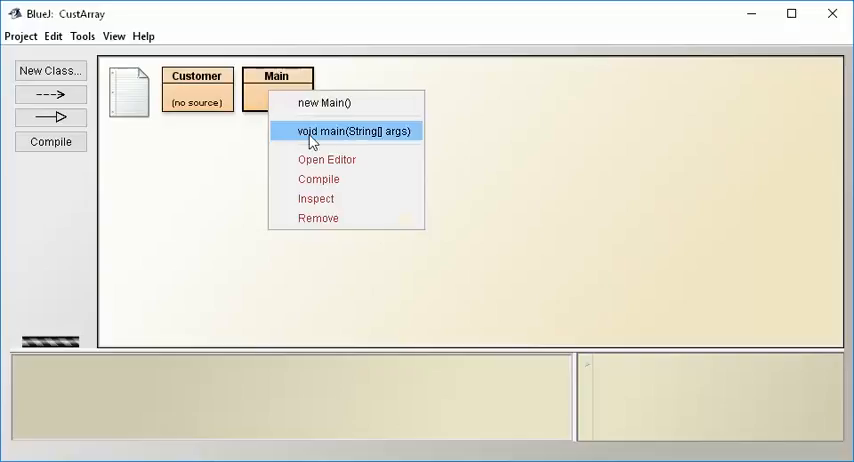
click(353, 131)
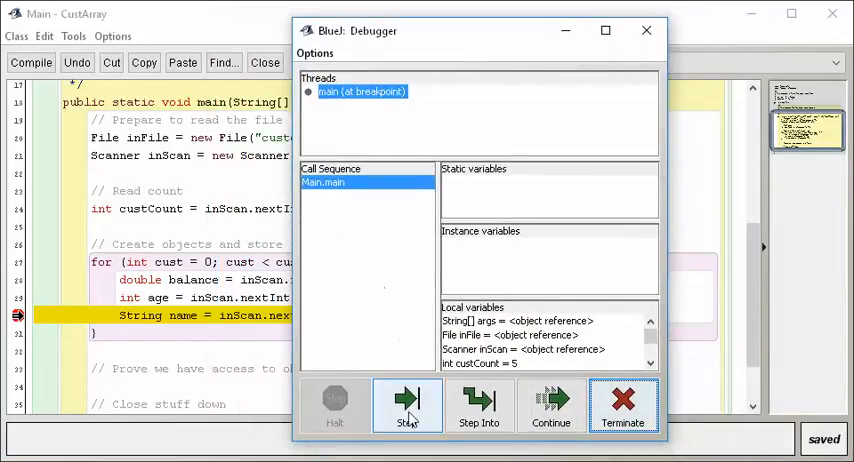
Continue in the Debugger until the main thread reports finished
click(407, 405)
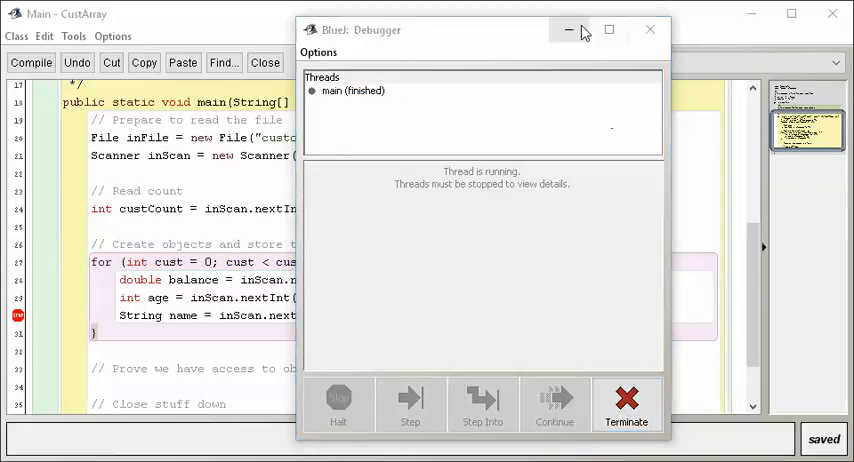
Close the Debugger and rerun main, pausing with cust 0, balance 123.45, age 34
click(649, 30)
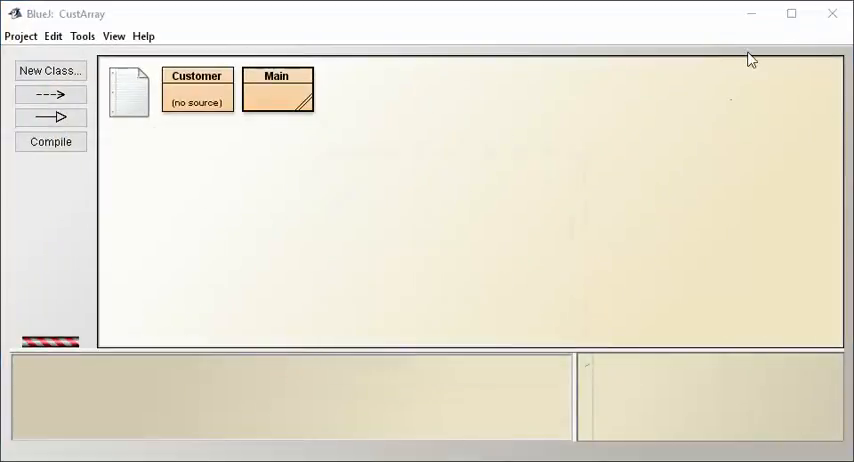
double_click(277, 90)
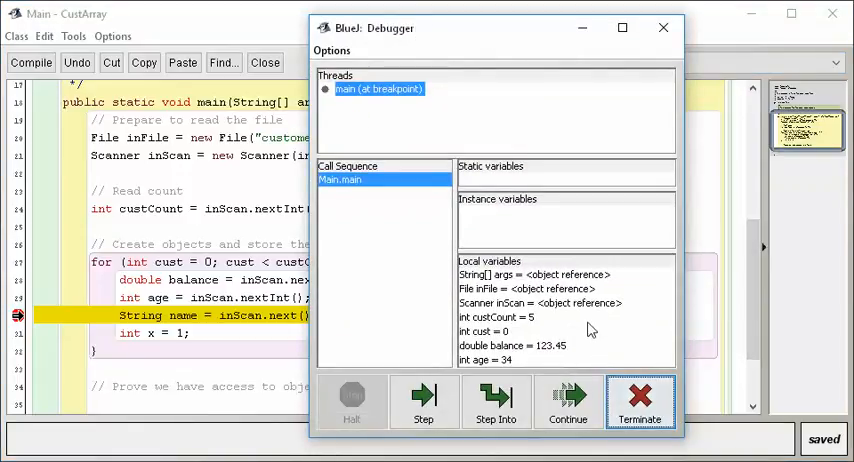
Step past the name read, inspect name showing only "Johnny", and close the Debugger
click(423, 402)
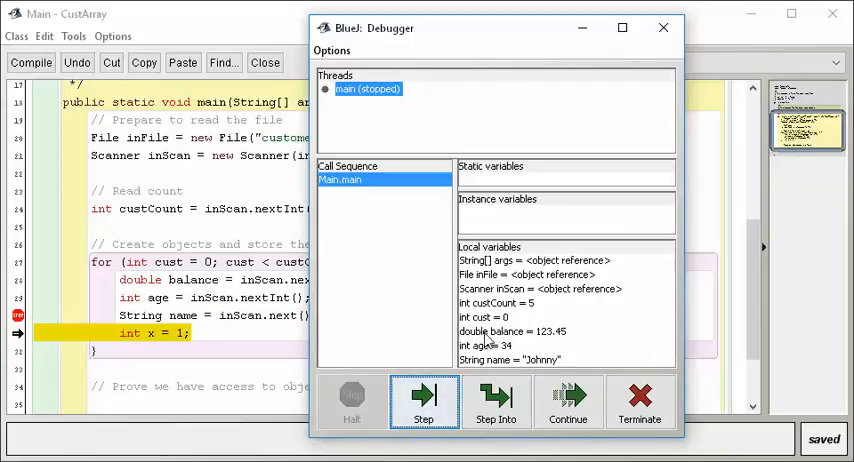
click(490, 345)
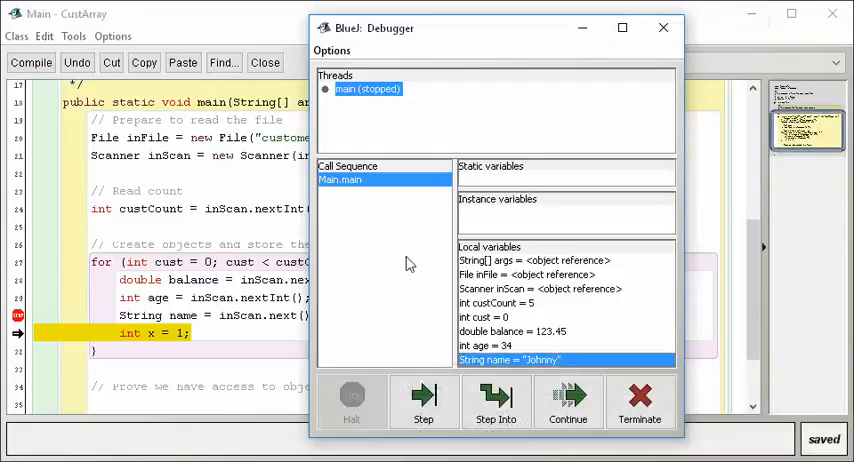
click(663, 27)
text(l)
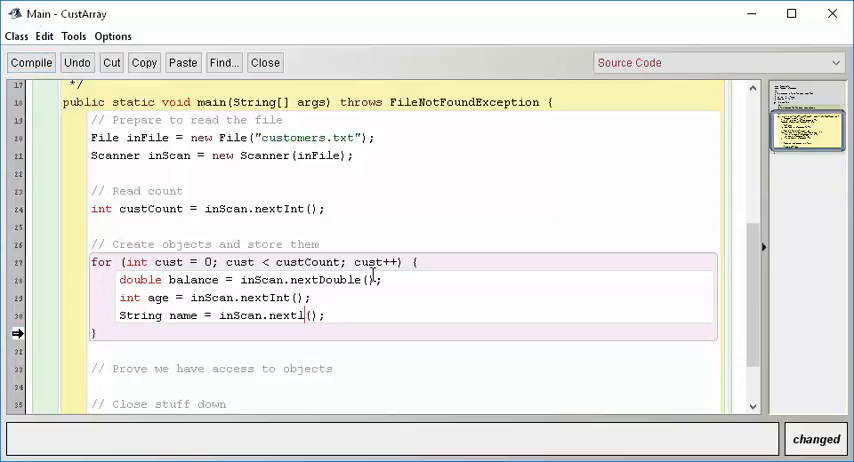
Change the name read to inScan.next() + inScan.nextLine() and stop the still-running program
text(n)
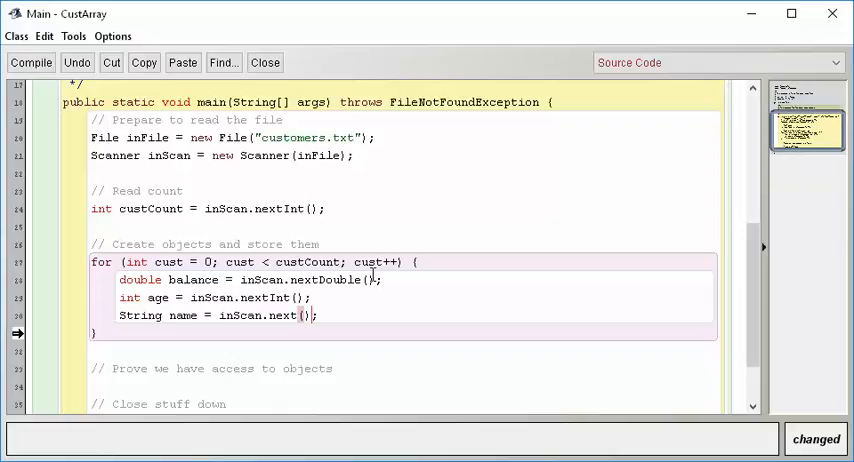
text(+)
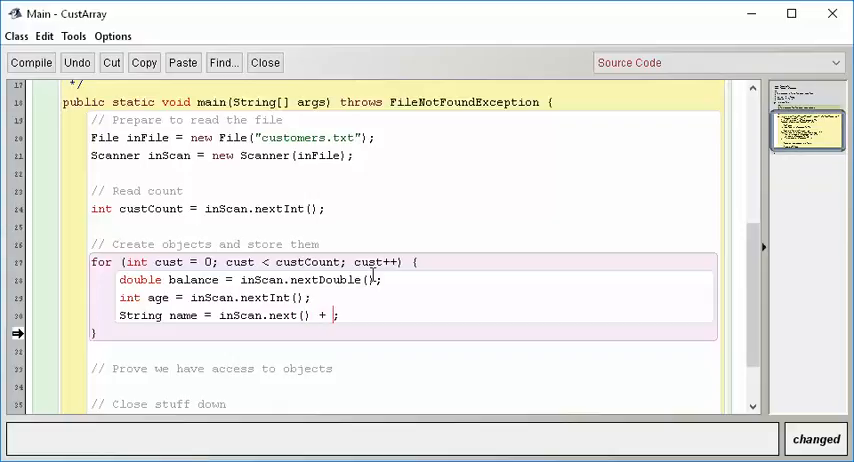
text(inScan.nextLine()
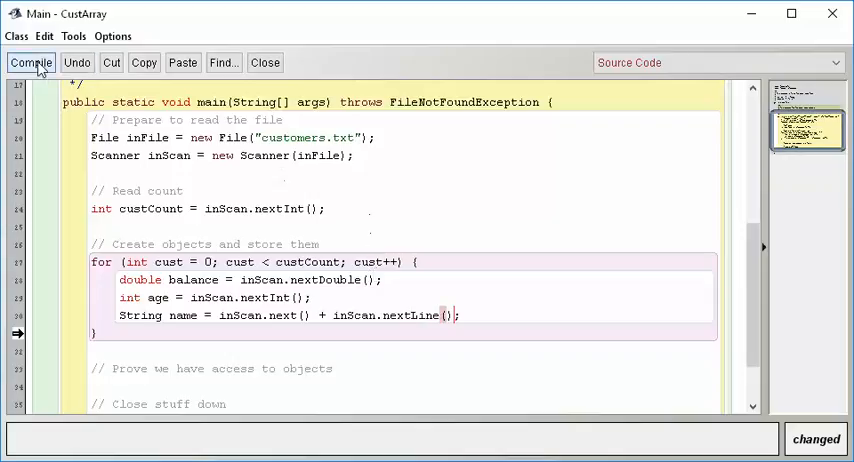
click(30, 62)
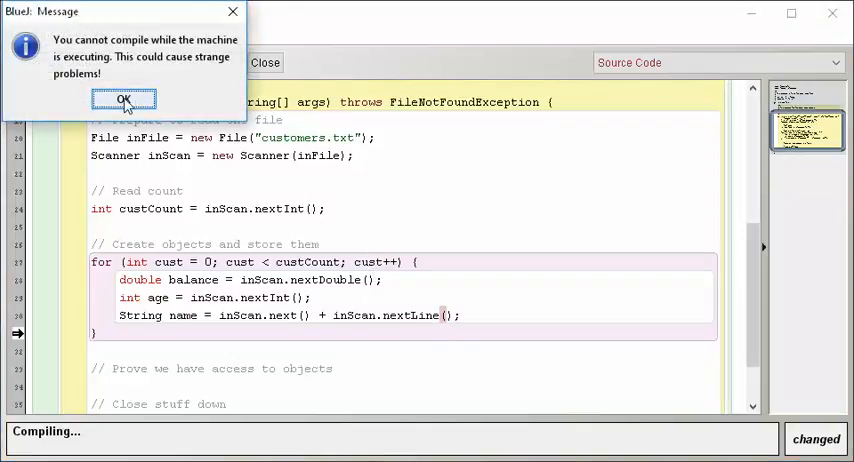
click(123, 100)
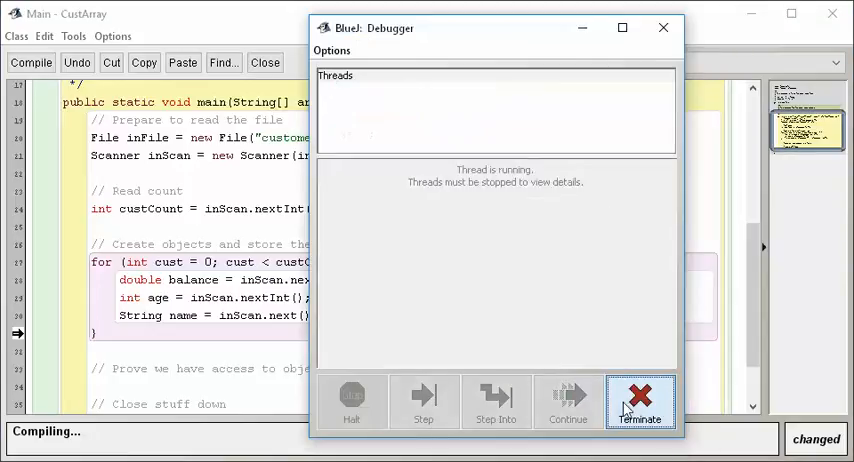
click(641, 400)
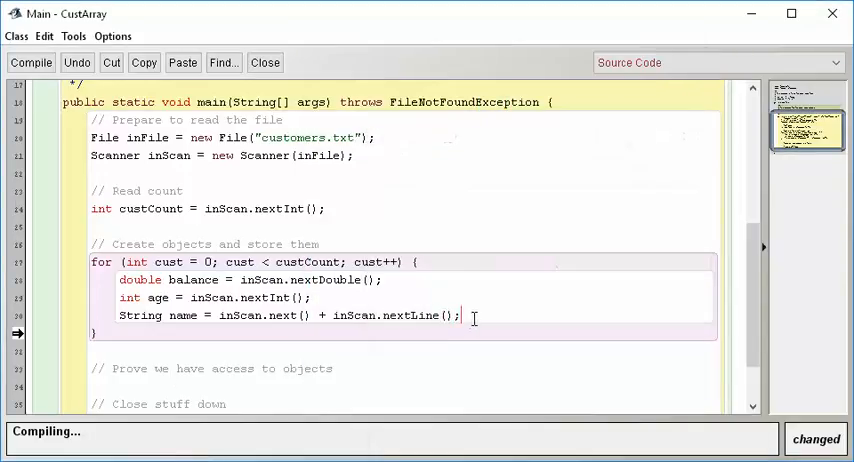
Add the temporary line int x = 1; and compile the class
text(int x)
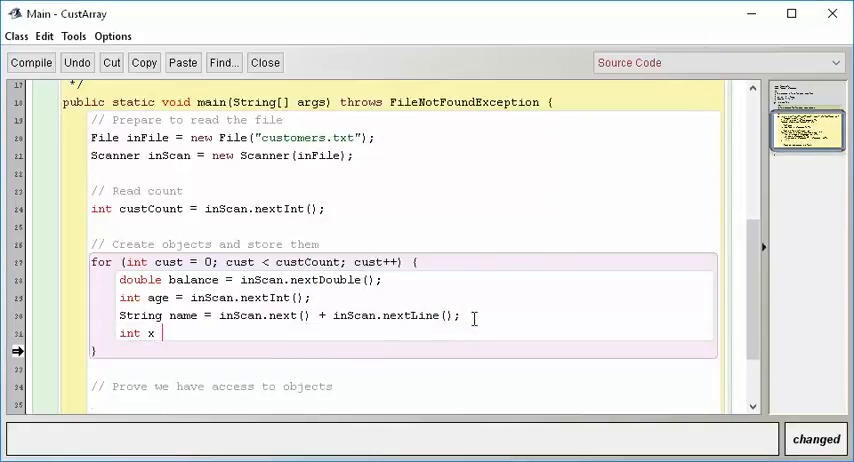
text(= 1;)
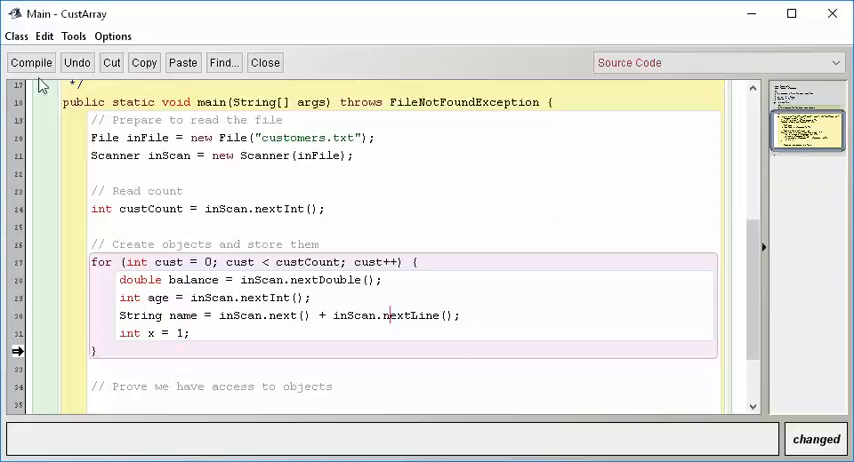
click(30, 62)
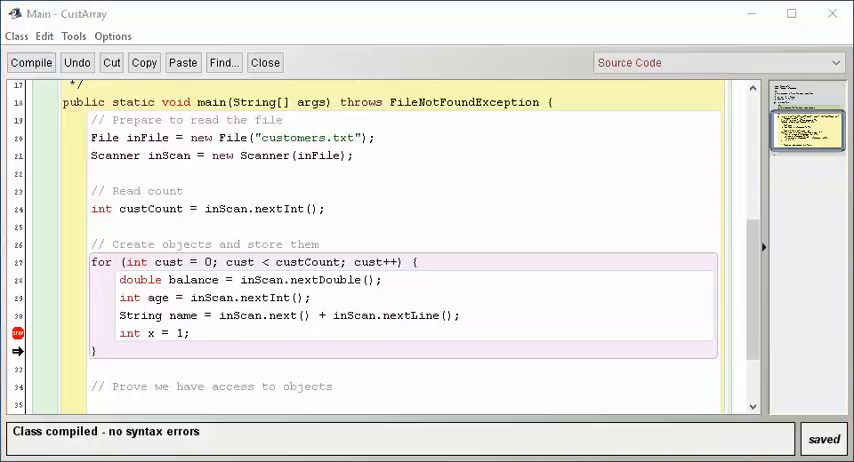
Run main and continue past each int x = 1 breakpoint, seeing full names like 'Johnny Quest Adams'
click(264, 62)
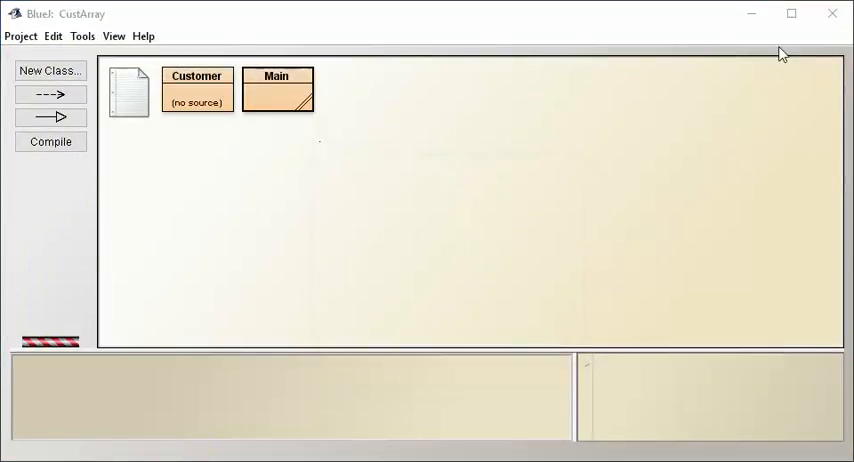
double_click(277, 90)
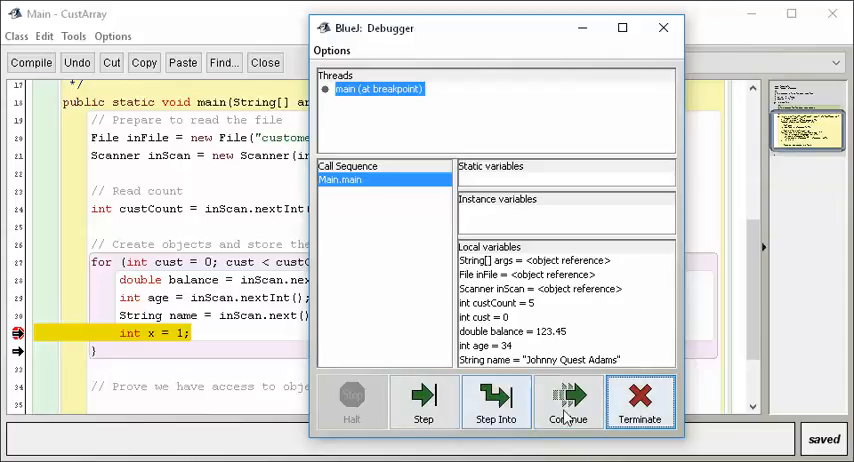
click(568, 402)
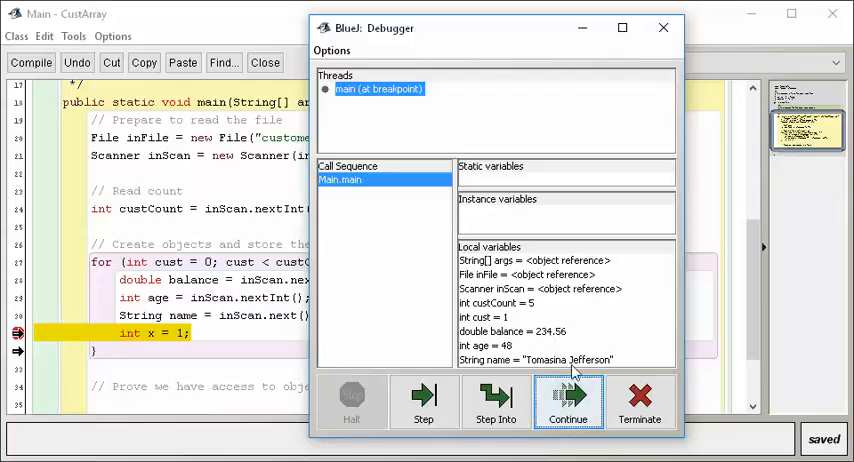
click(568, 401)
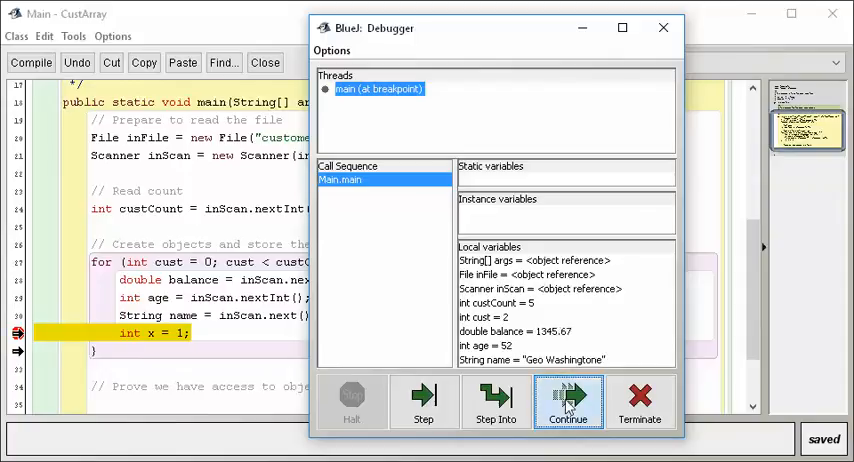
click(568, 400)
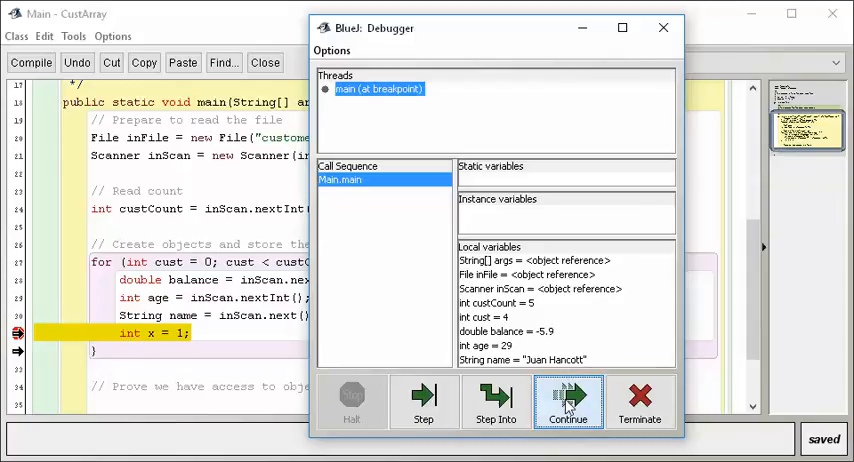
click(568, 402)
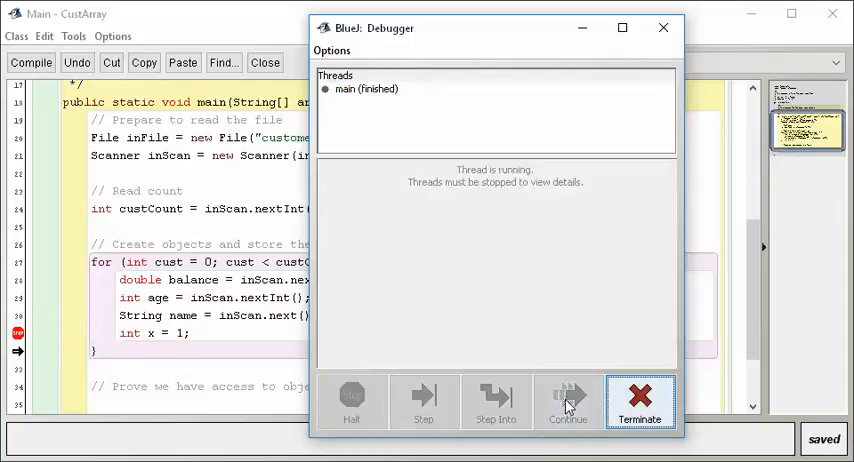
mouse_move(640, 403)
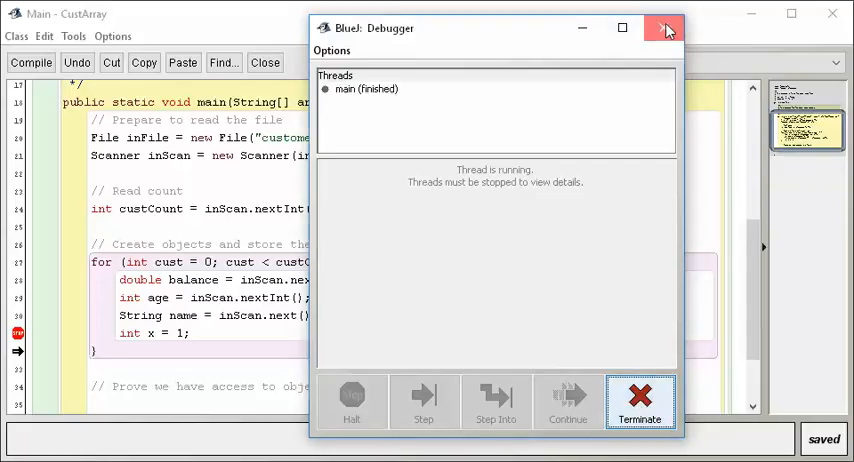
Close the finished Debugger, drop the int x = 1; line, and recompile Main
click(664, 28)
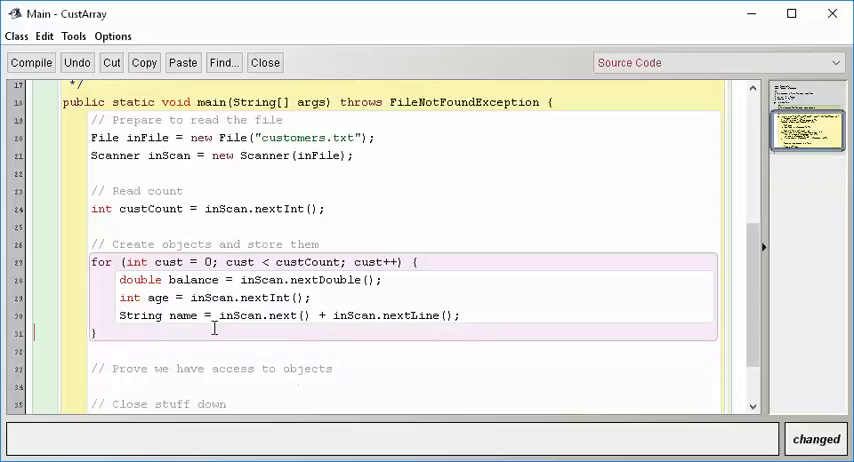
click(30, 62)
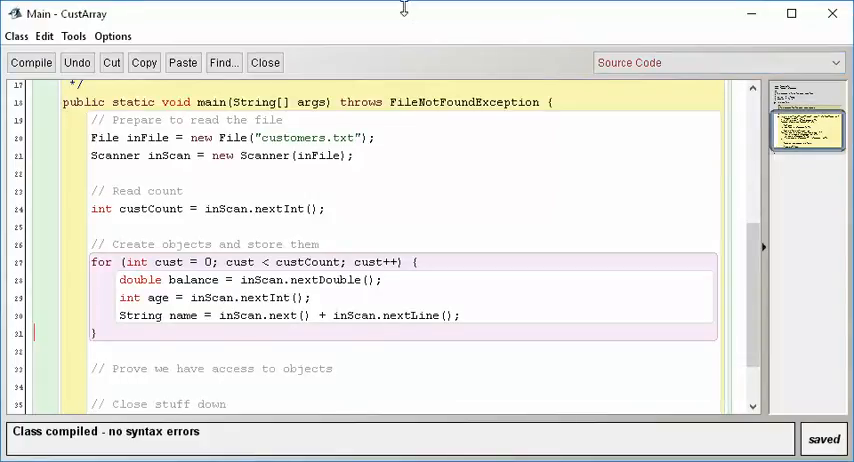
mouse_move(405, 15)
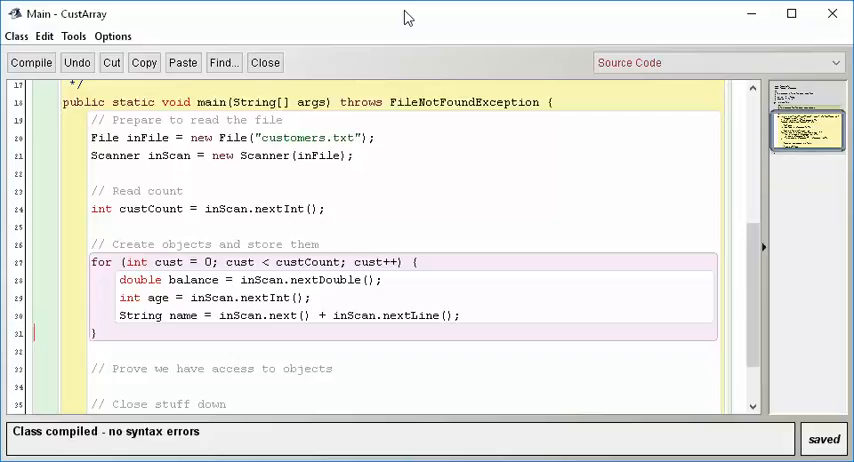
mouse_move(491, 301)
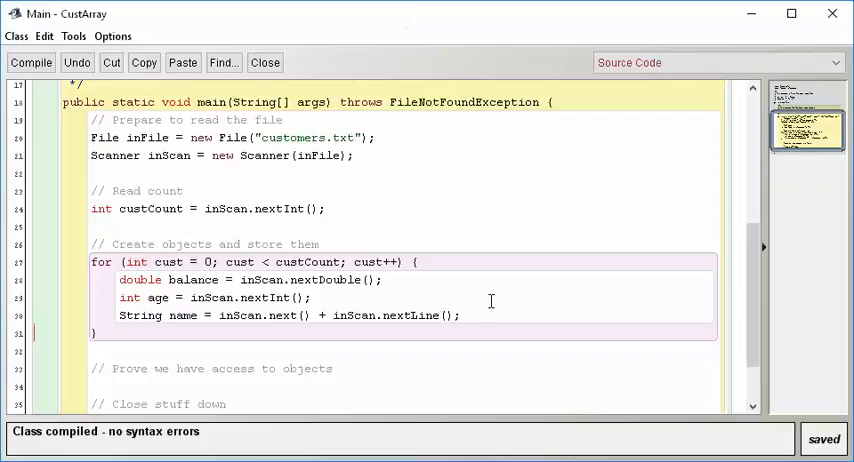